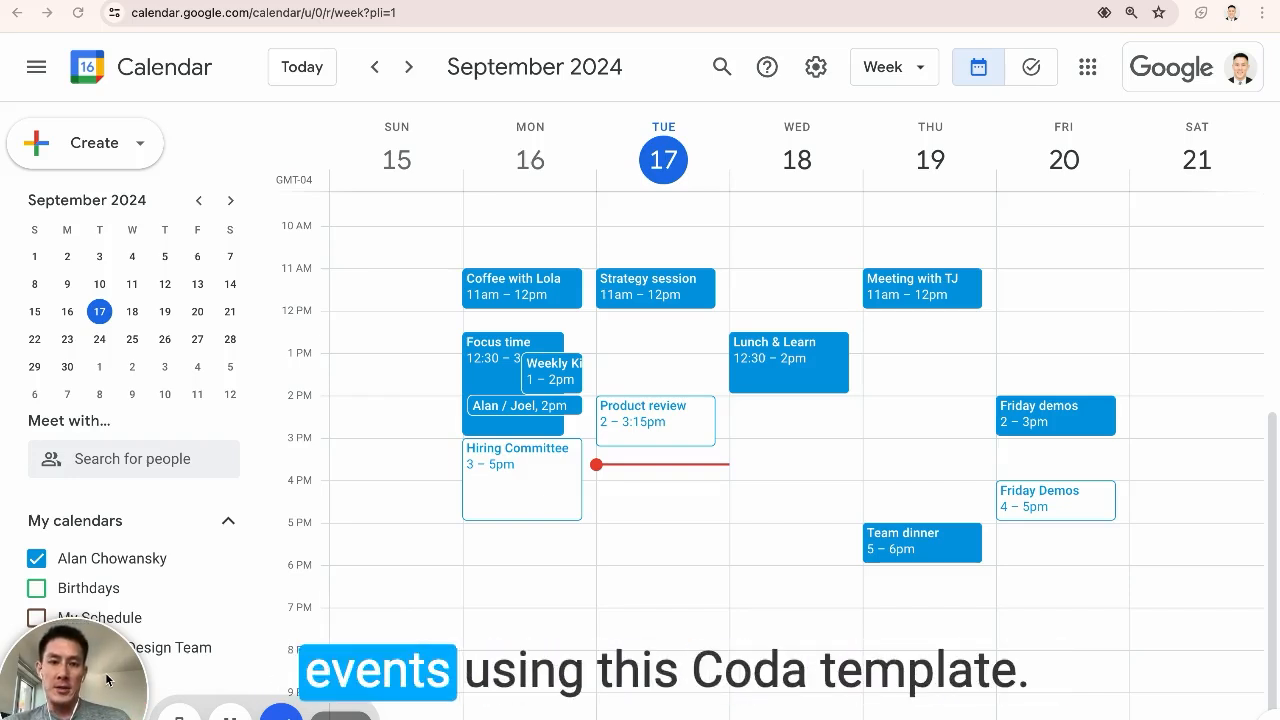
{"action": "mouse_move", "coordinate": [754, 208]}
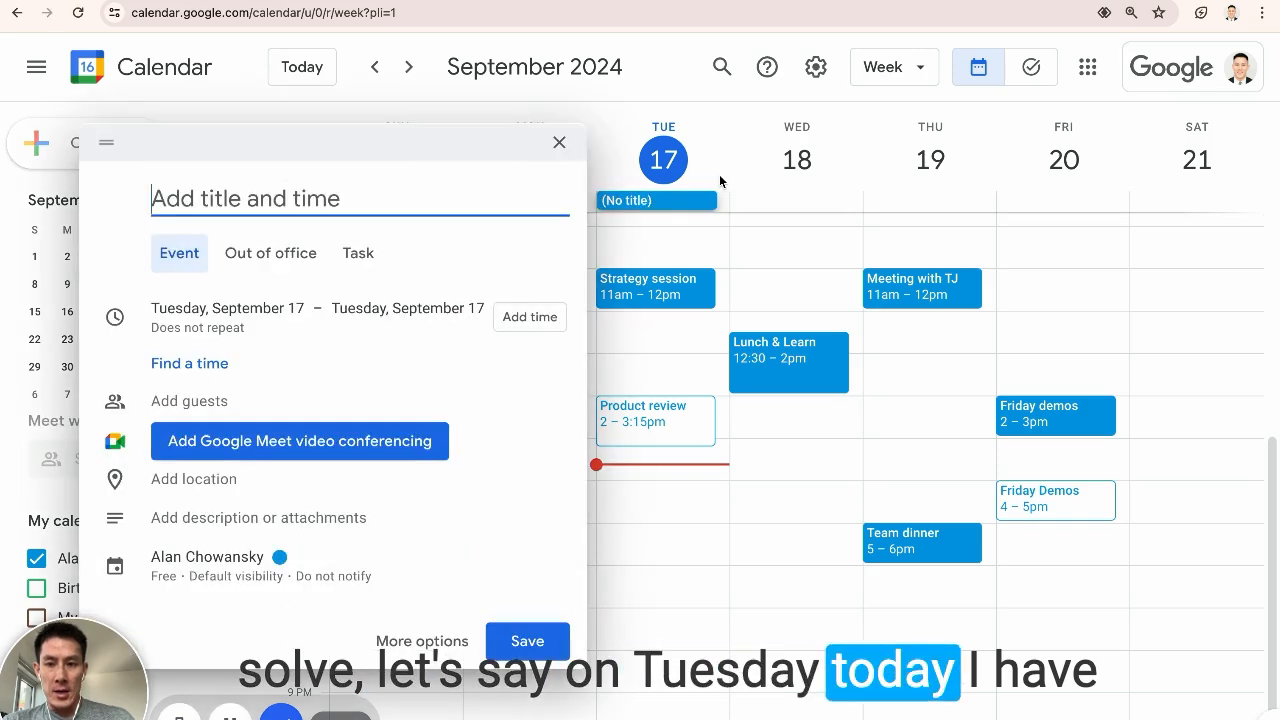
Create and save an all-day 'Doctor Appointment' event on Tuesday, September 17.
{"action": "type", "text": "Doctor Appoitm"}
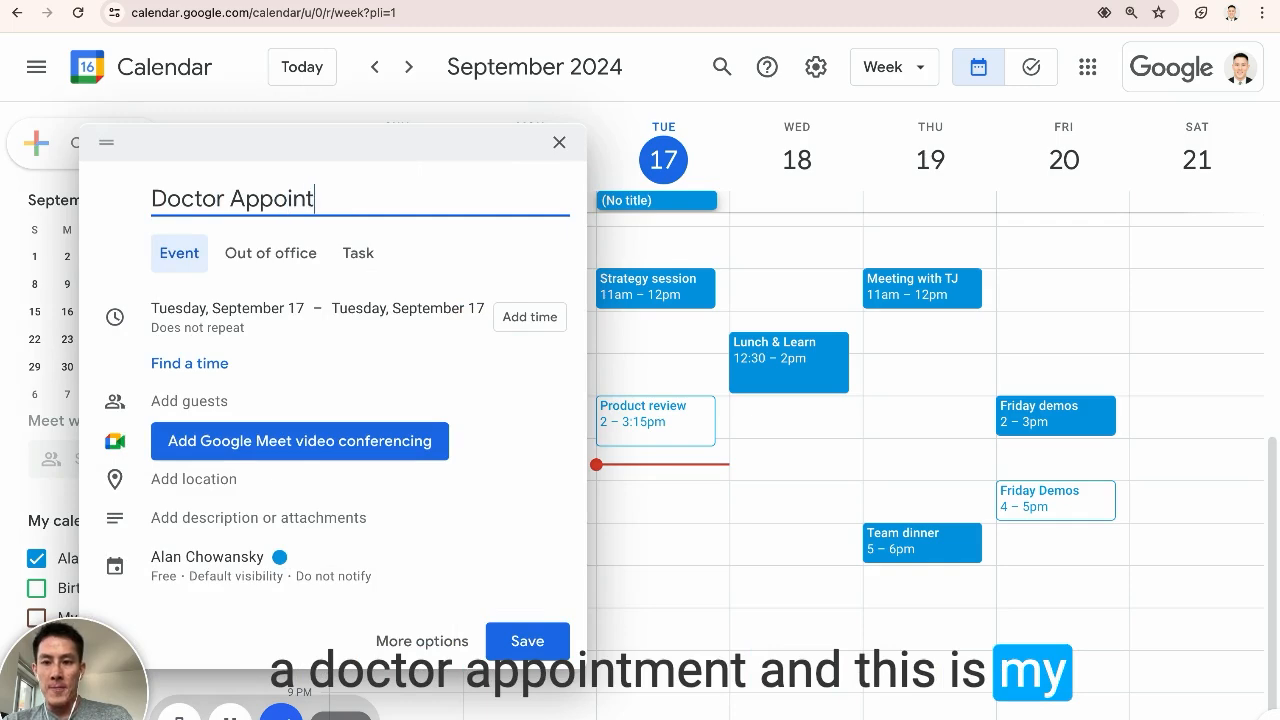
{"action": "left_click", "coordinate": [527, 641]}
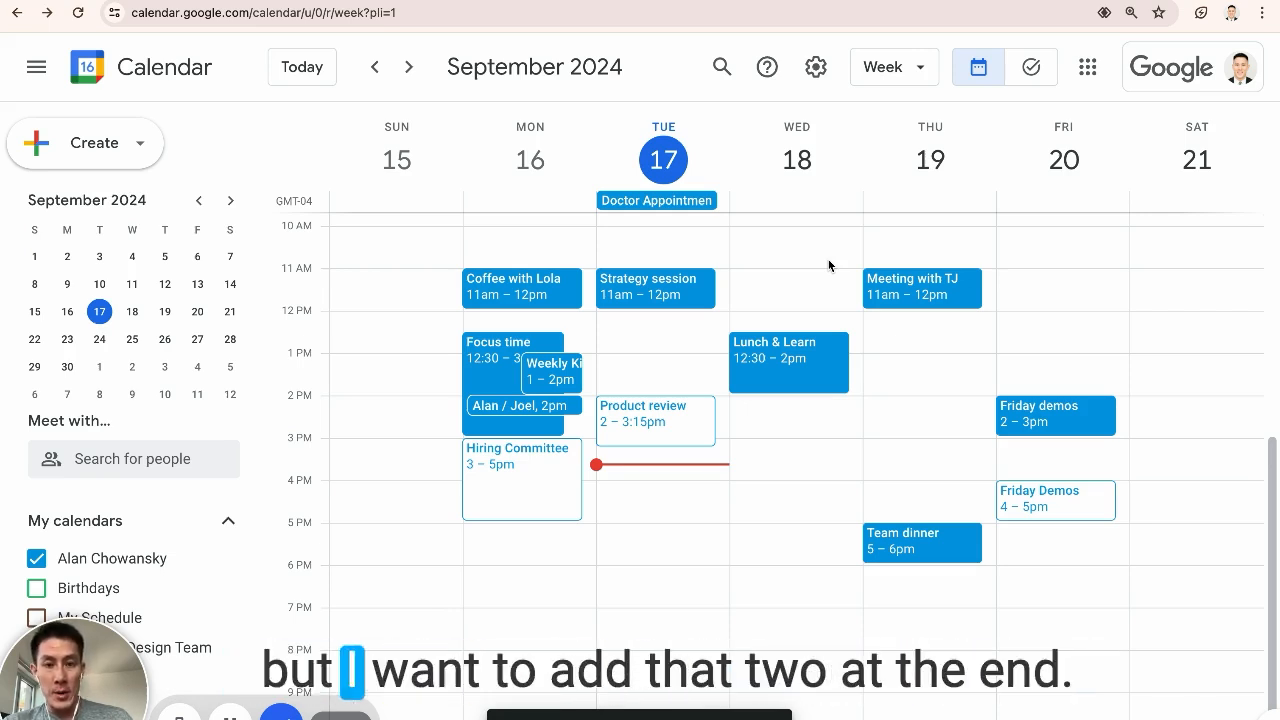
Duplicate the September 17 Doctor Appointment from its event options menu.
{"action": "left_click", "coordinate": [656, 200]}
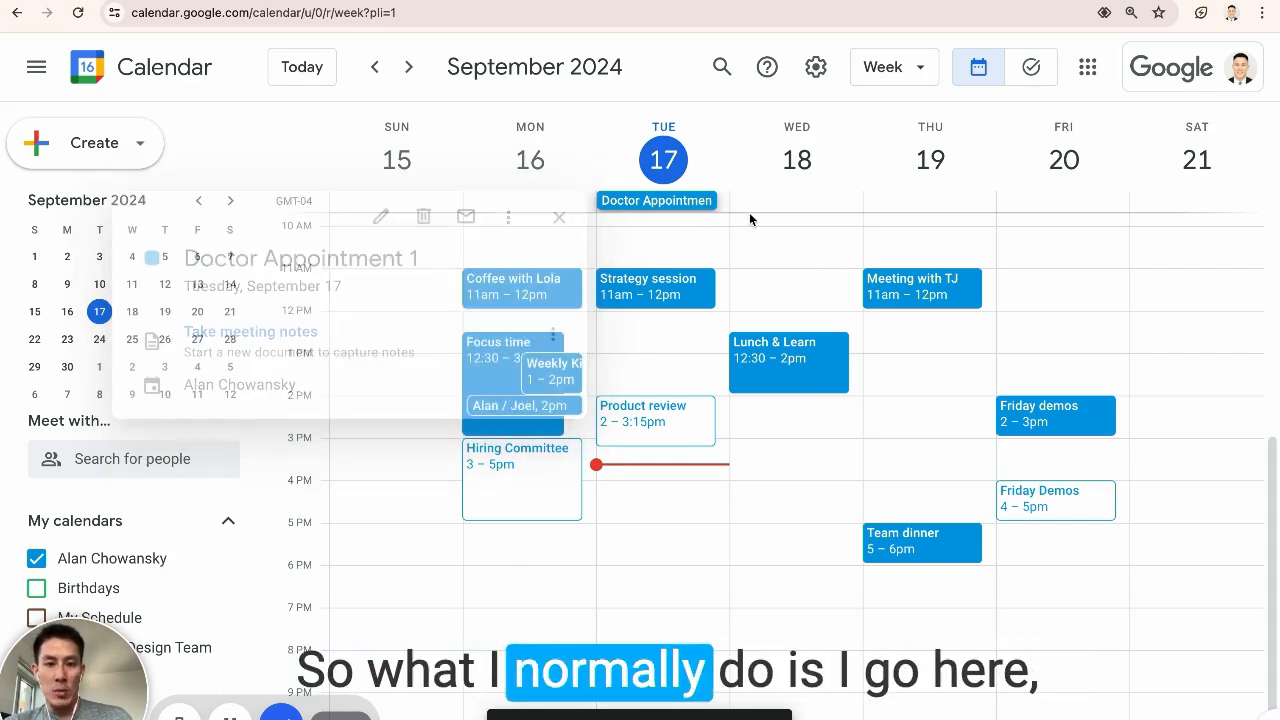
{"action": "left_click", "coordinate": [508, 217]}
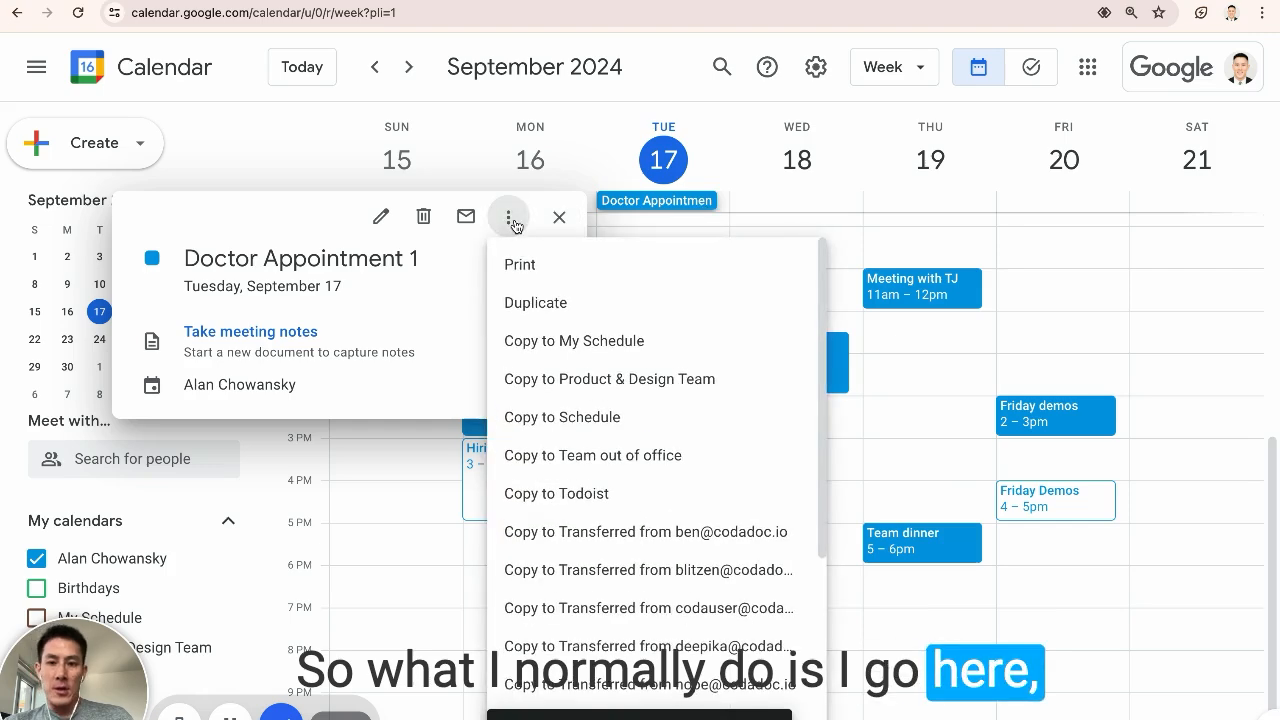
{"action": "left_click", "coordinate": [535, 302]}
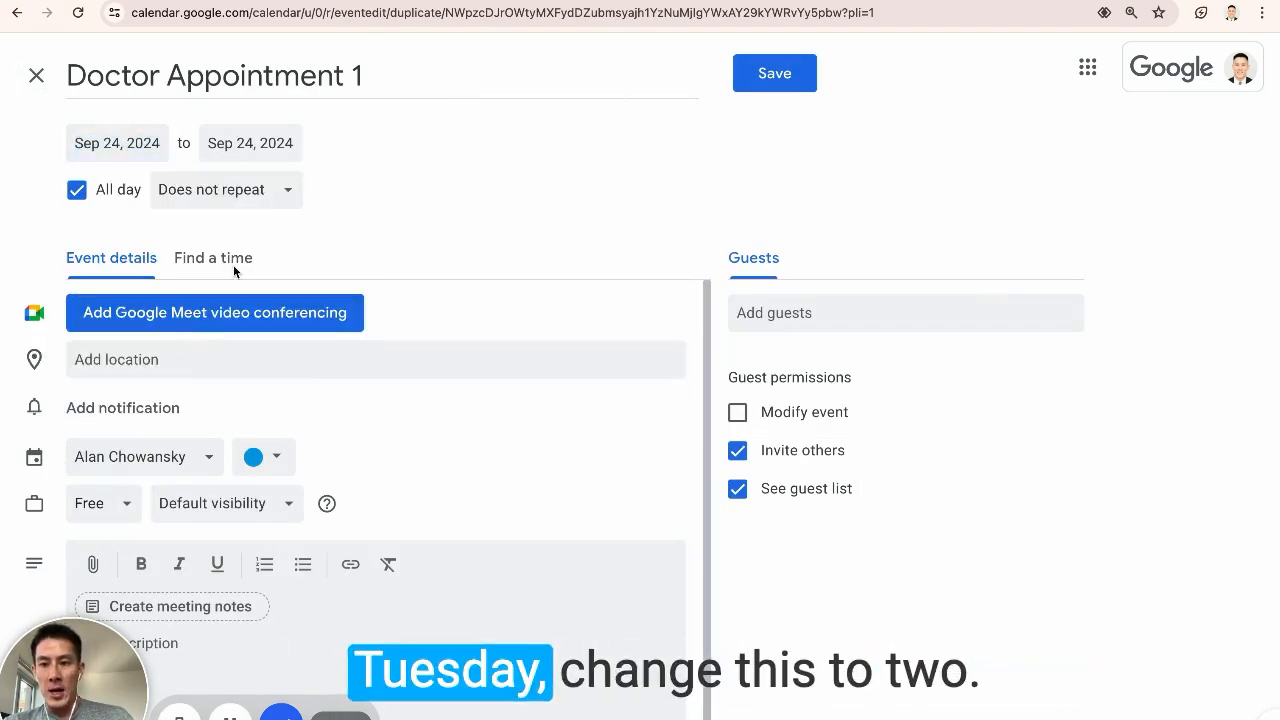
{"action": "left_click", "coordinate": [36, 75]}
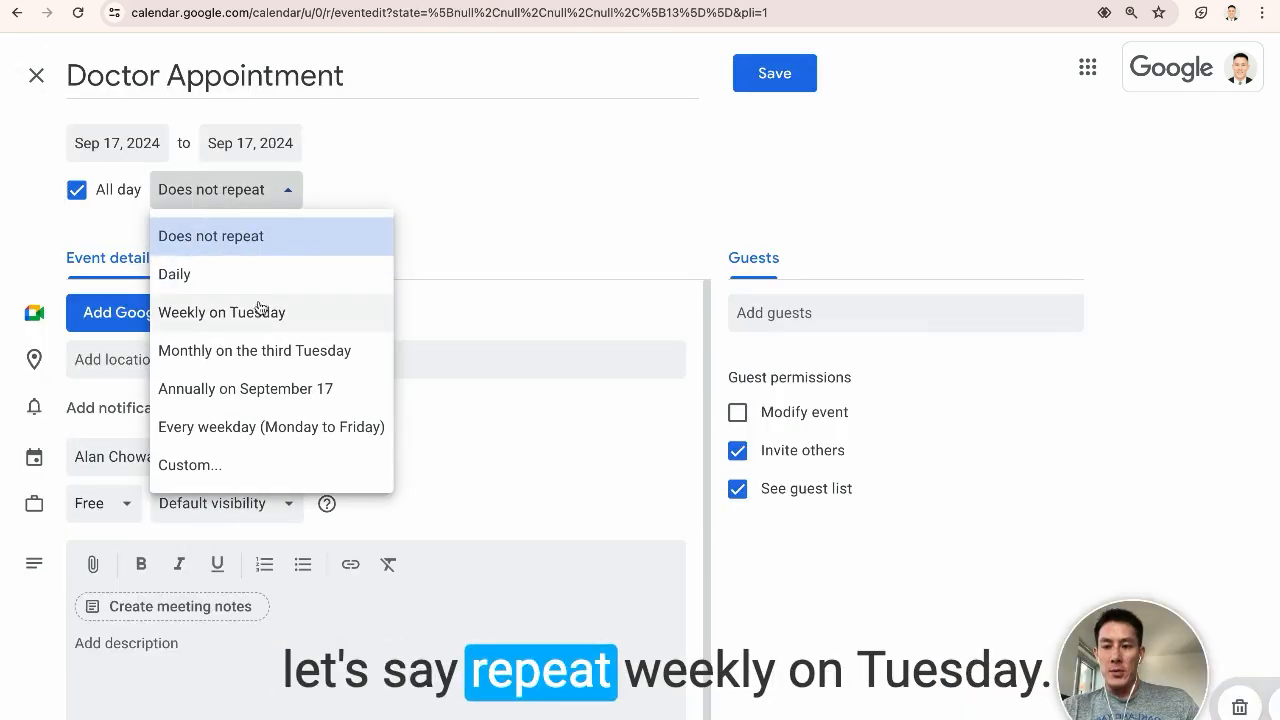
Make the appointment repeat weekly on Tuesday, save it, and advance the week.
{"action": "left_click", "coordinate": [221, 312]}
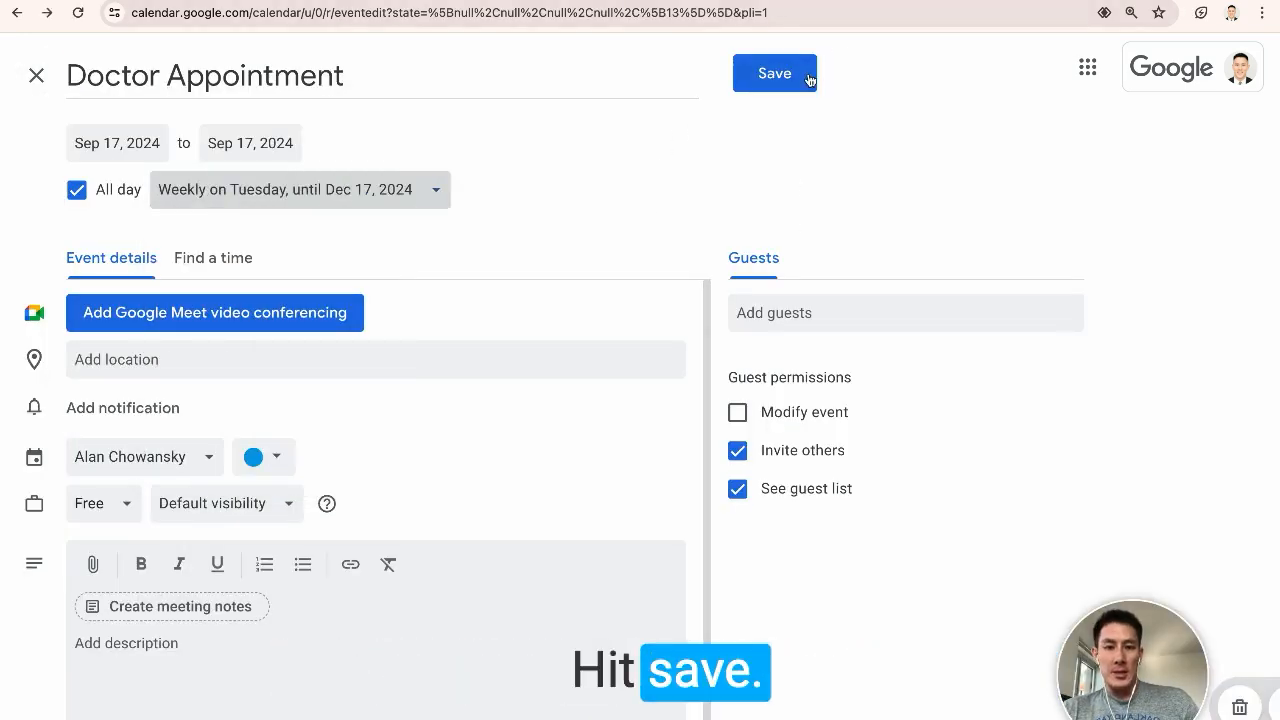
{"action": "left_click", "coordinate": [774, 73]}
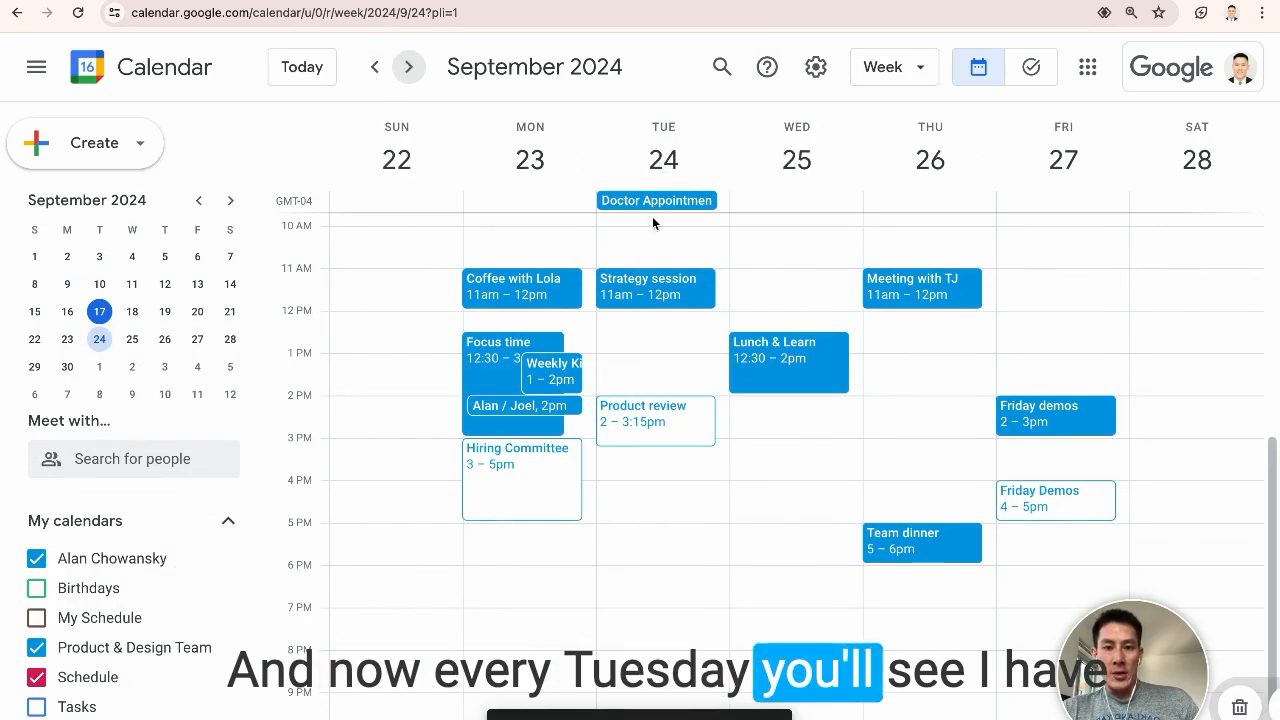
{"action": "left_click", "coordinate": [408, 67]}
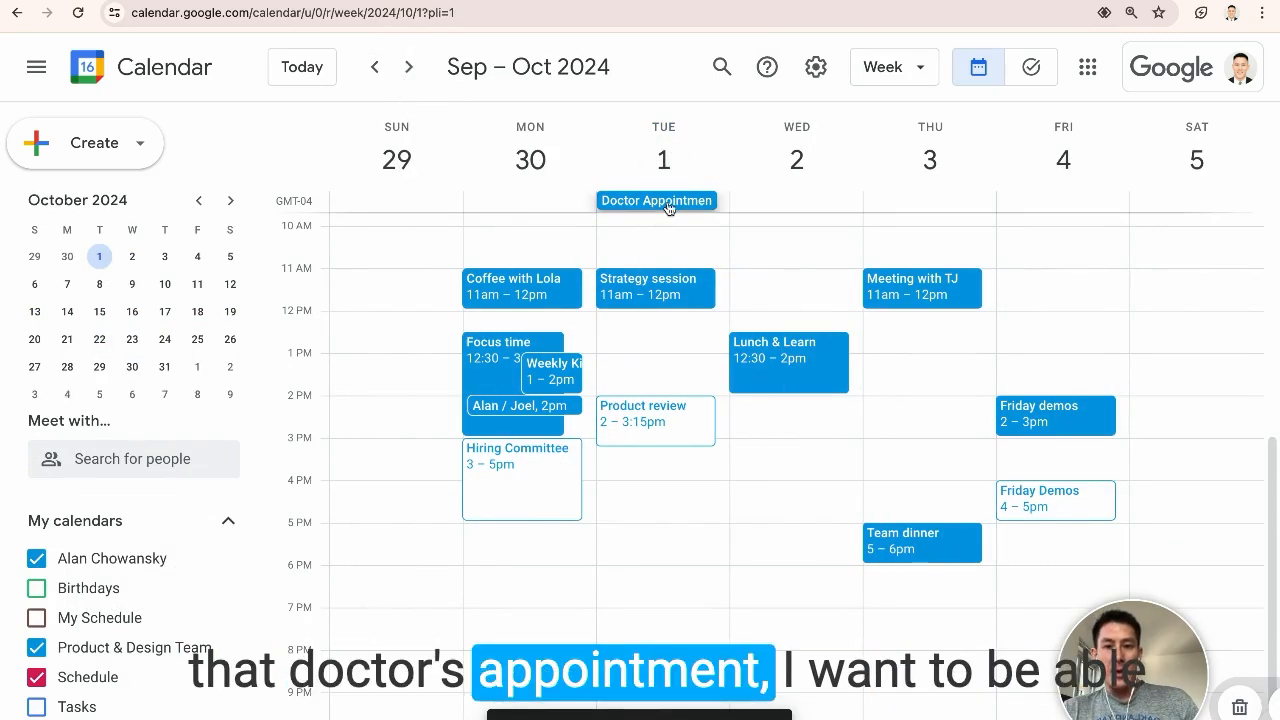
{"action": "left_click", "coordinate": [657, 200]}
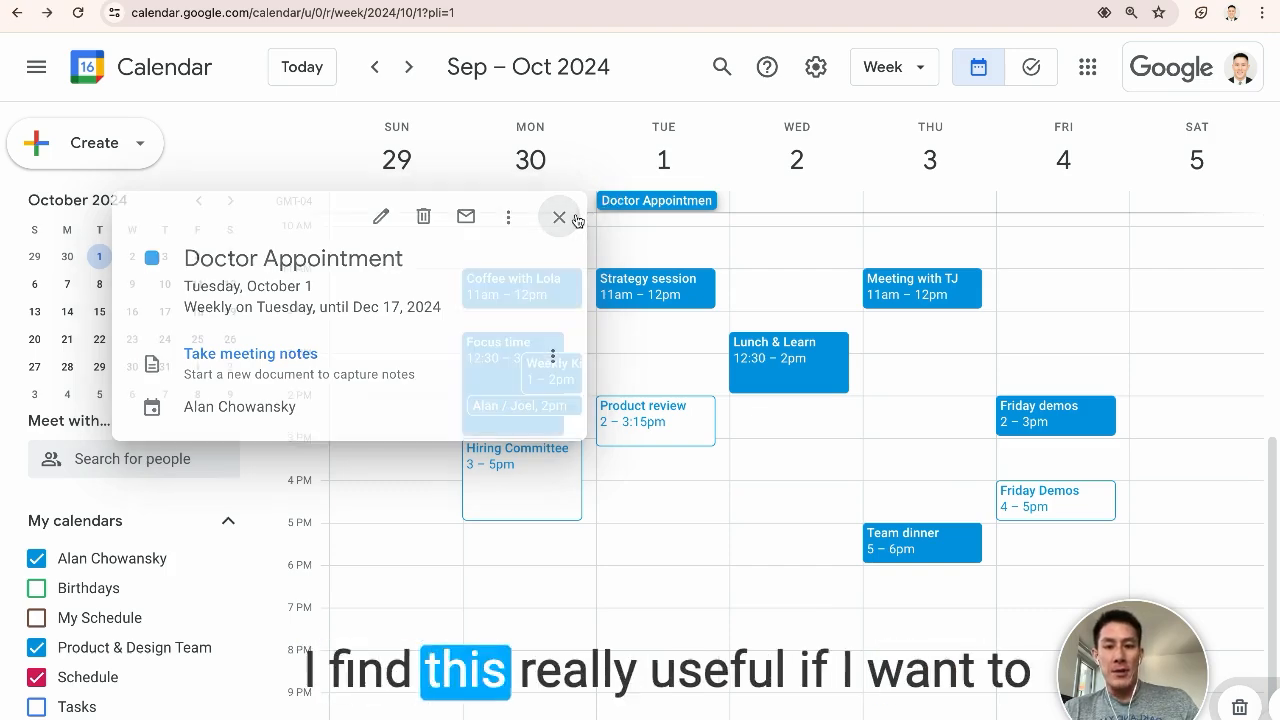
{"action": "left_click", "coordinate": [559, 217]}
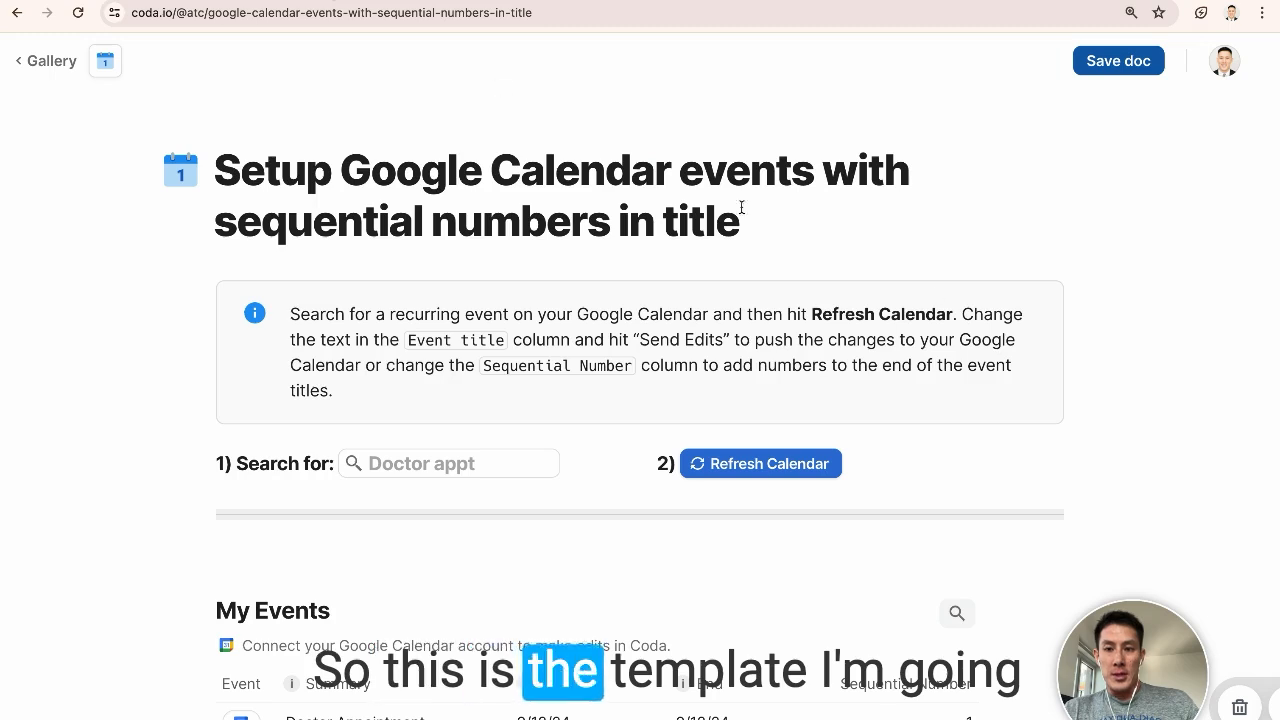
{"action": "mouse_move", "coordinate": [1065, 134]}
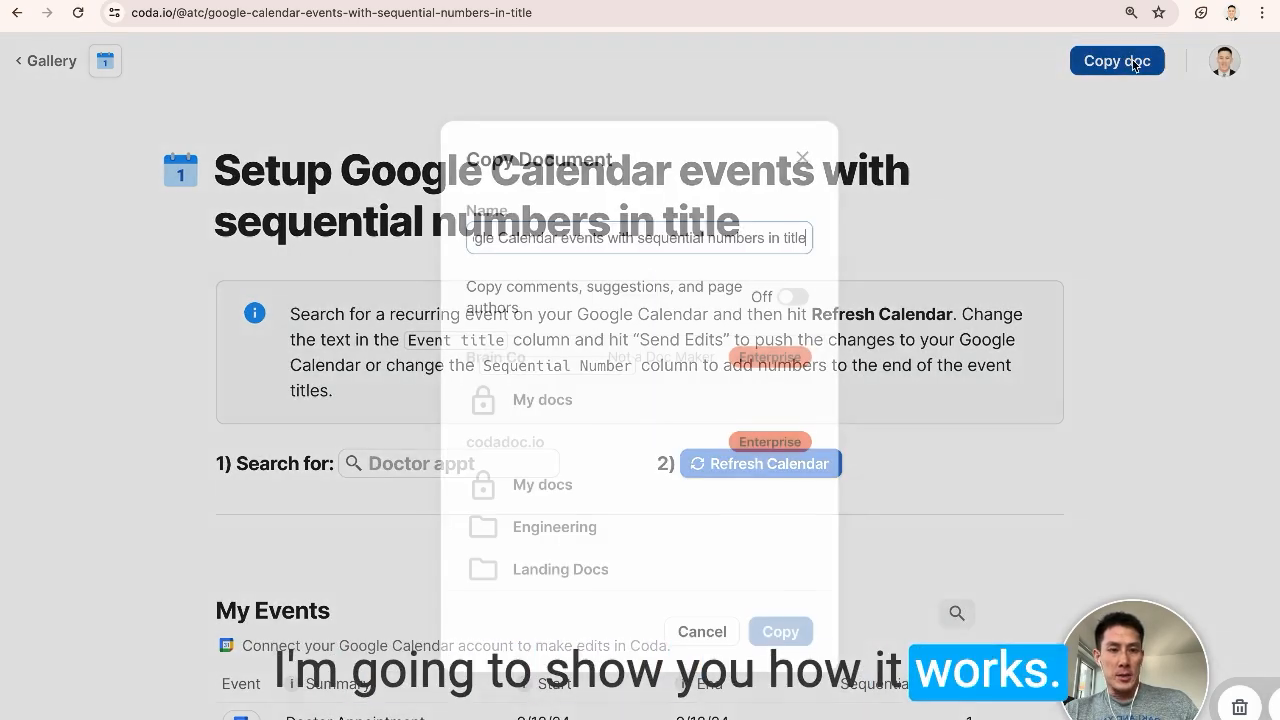
Copy the sequential-numbers calendar template into a personal Coda doc.
{"action": "left_click", "coordinate": [781, 631]}
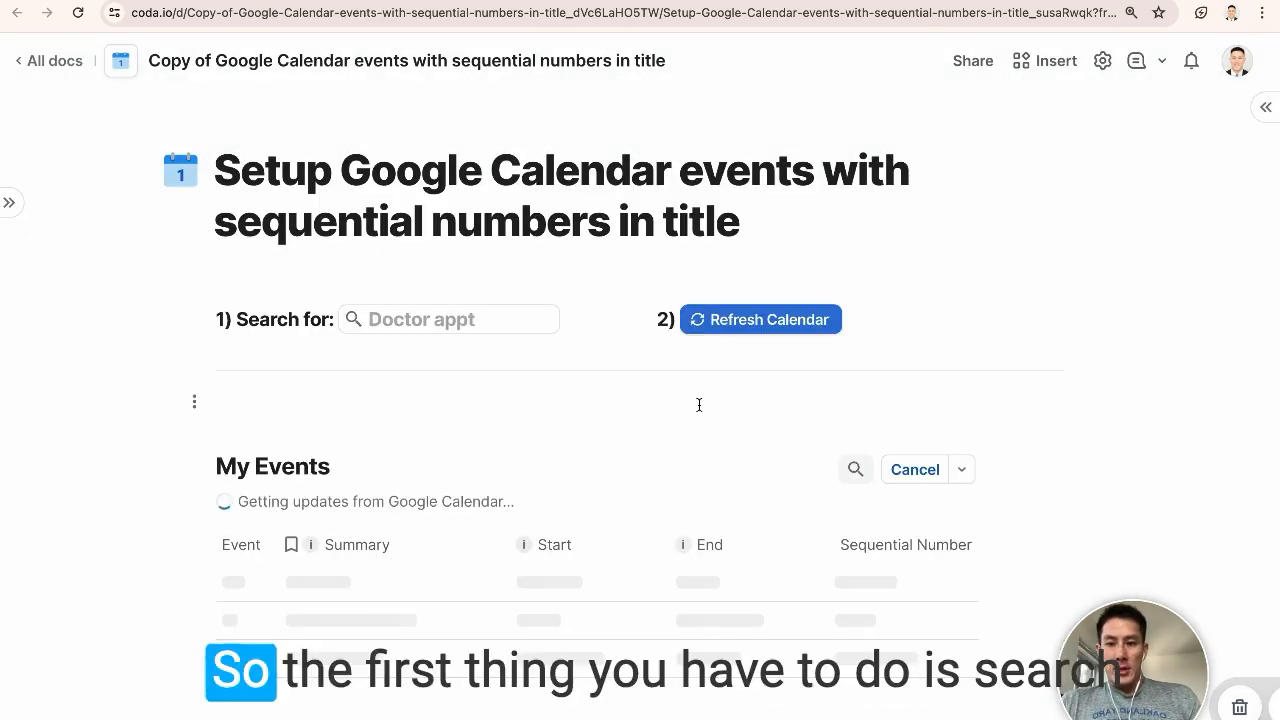
Set the event search to 'Doctor Appointment' to list its weekly occurrences.
{"action": "left_click", "coordinate": [448, 319]}
{"action": "type", "text": "Doctor"}
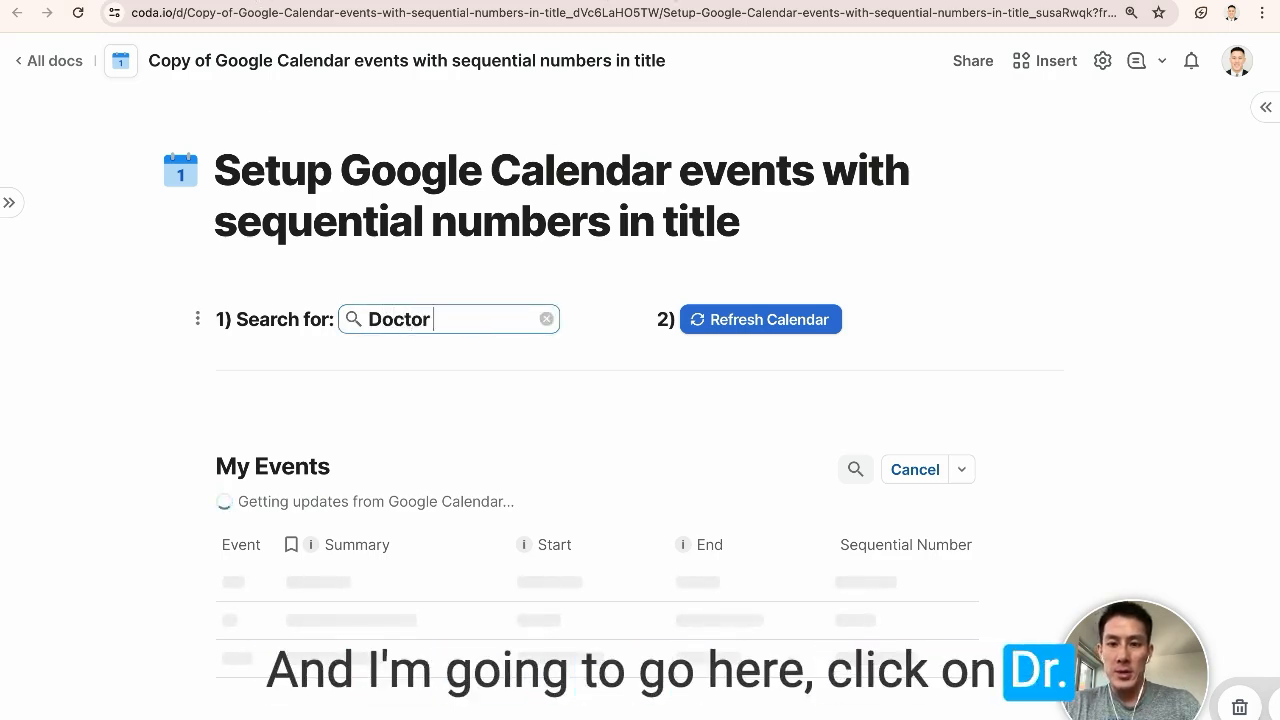
{"action": "left_click", "coordinate": [760, 319]}
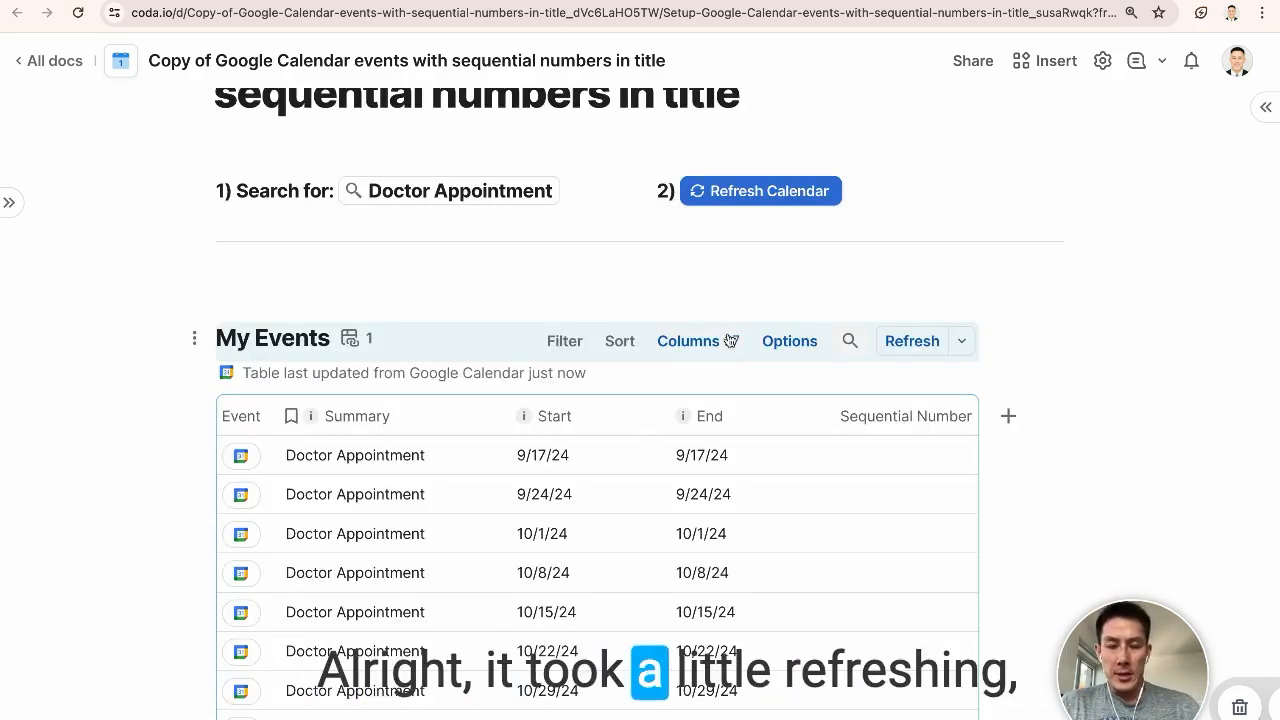
Append 1, 2 and 3 to the first three titles and send the edits.
{"action": "scroll", "scroll_direction": "down", "scroll_amount": 3}
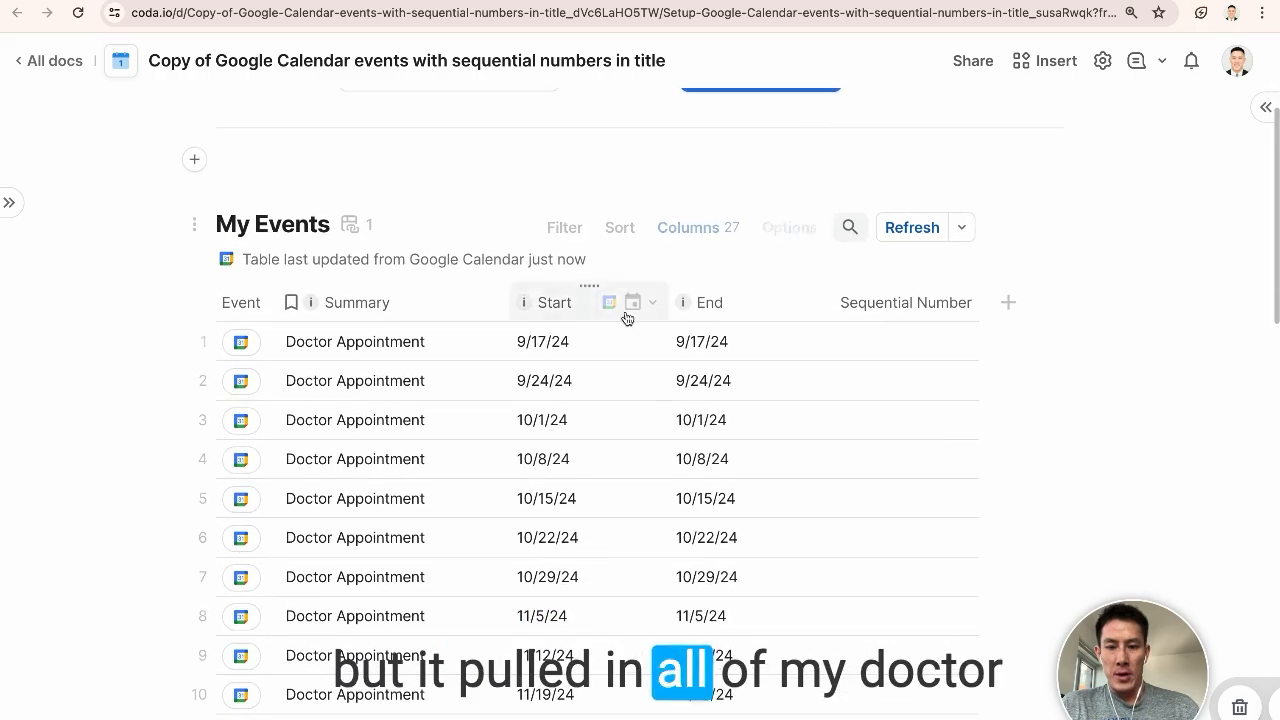
{"action": "scroll", "scroll_direction": "down", "scroll_amount": 3}
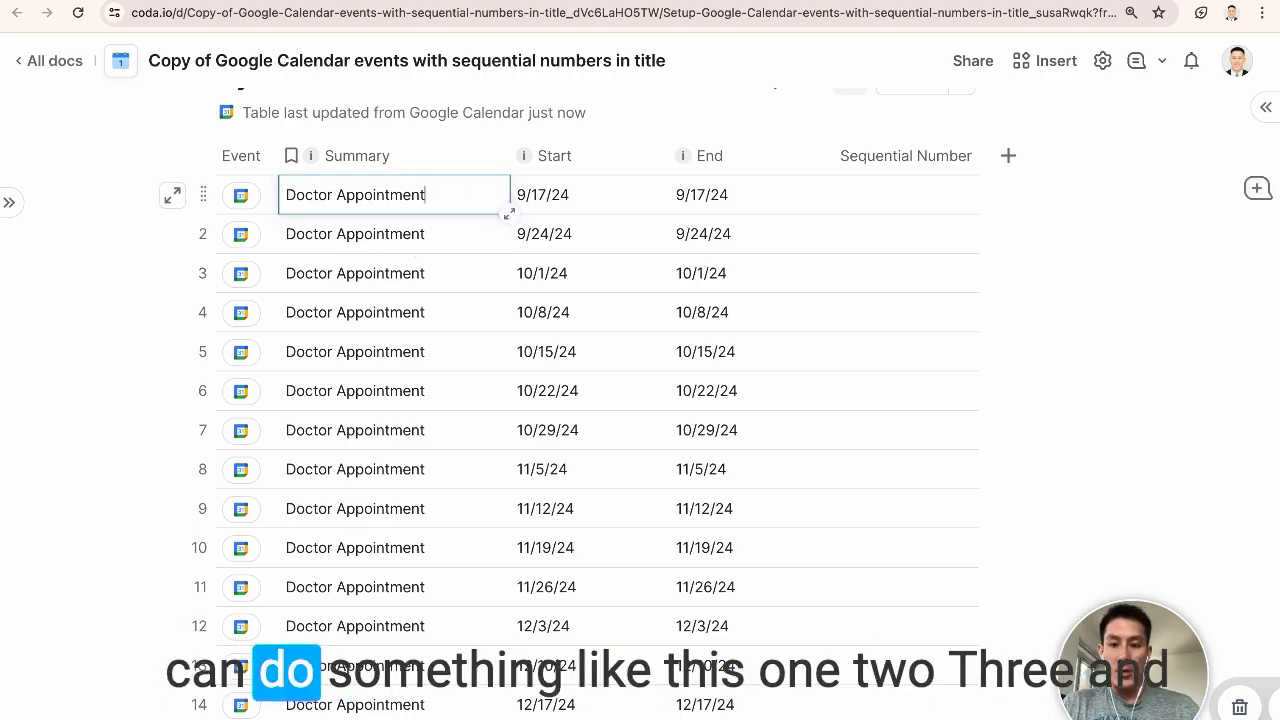
{"action": "type", "text": "1"}
{"action": "left_click", "coordinate": [394, 234]}
{"action": "type", "text": " 2"}
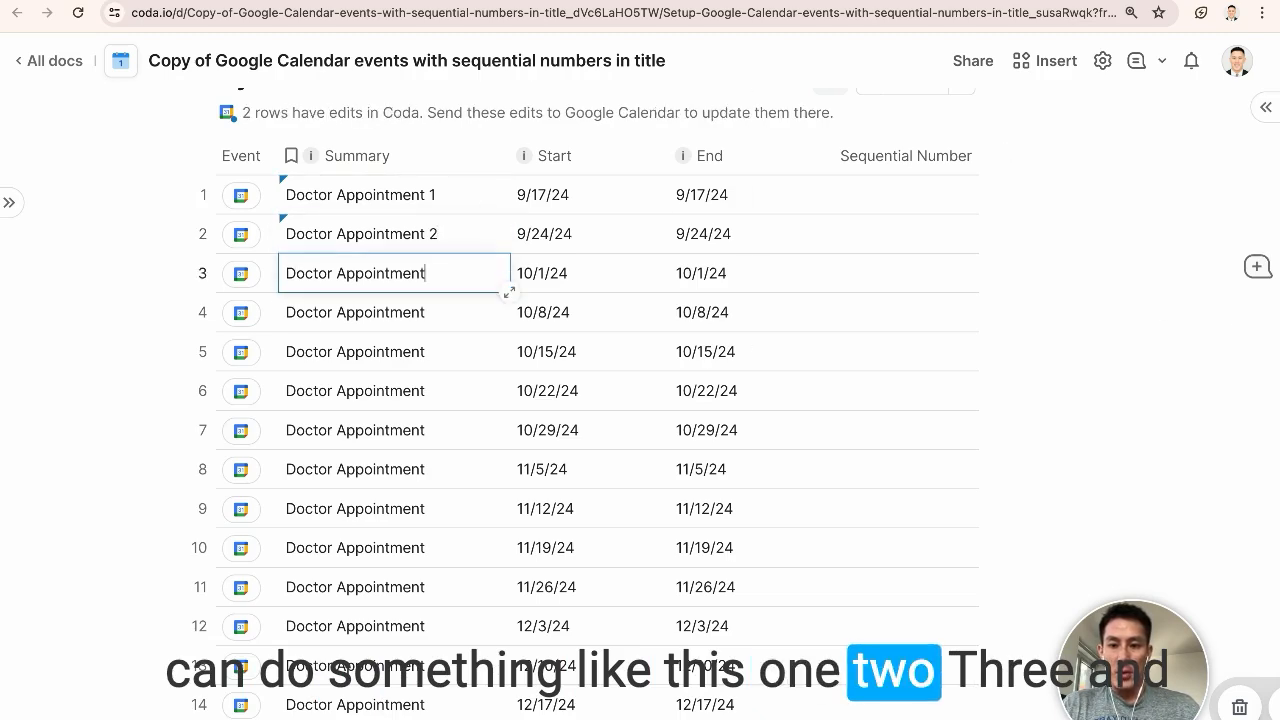
{"action": "type", "text": "3"}
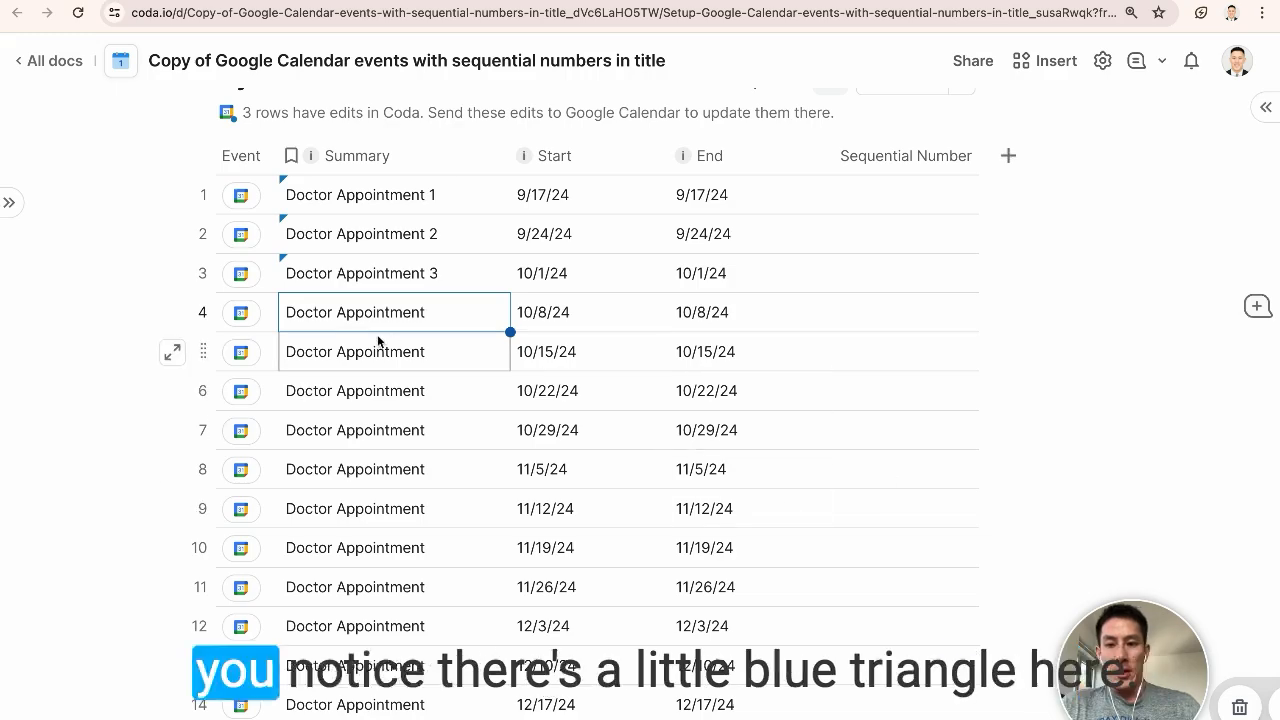
{"action": "mouse_move", "coordinate": [285, 263]}
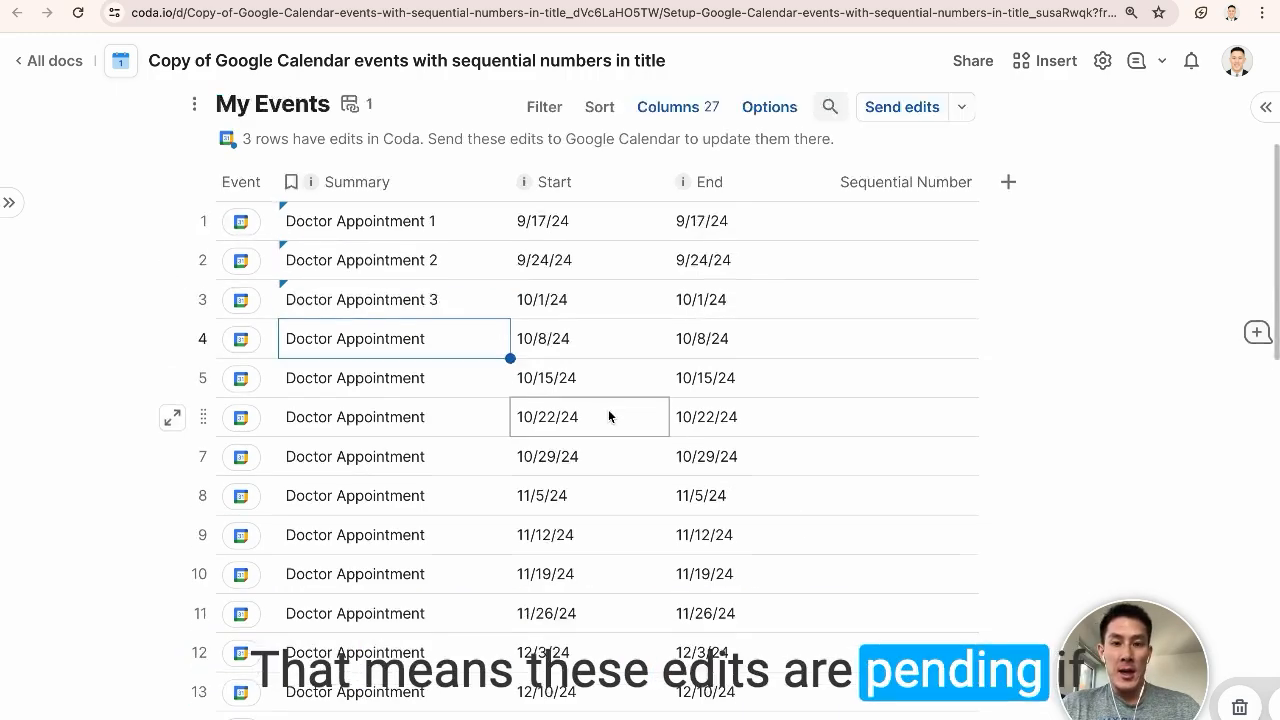
{"action": "left_click", "coordinate": [901, 106]}
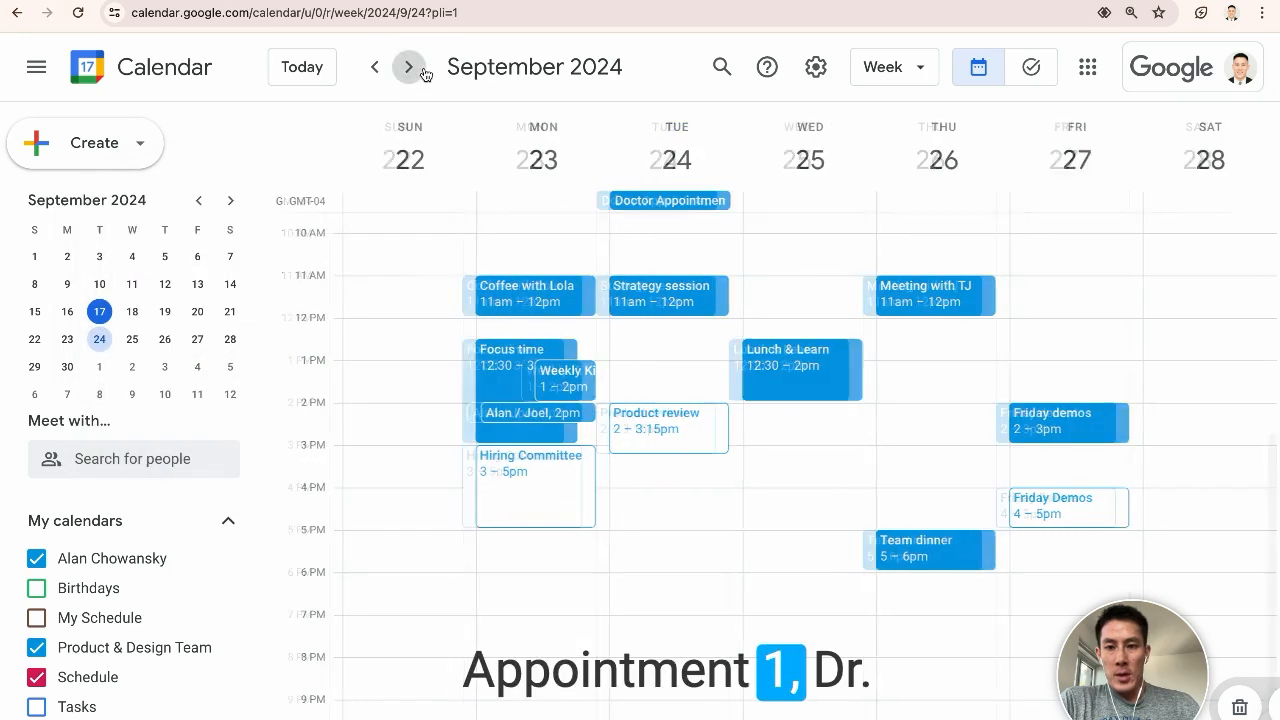
Step forward two weeks, then back one to check the October 8 appointment.
{"action": "left_click", "coordinate": [408, 67]}
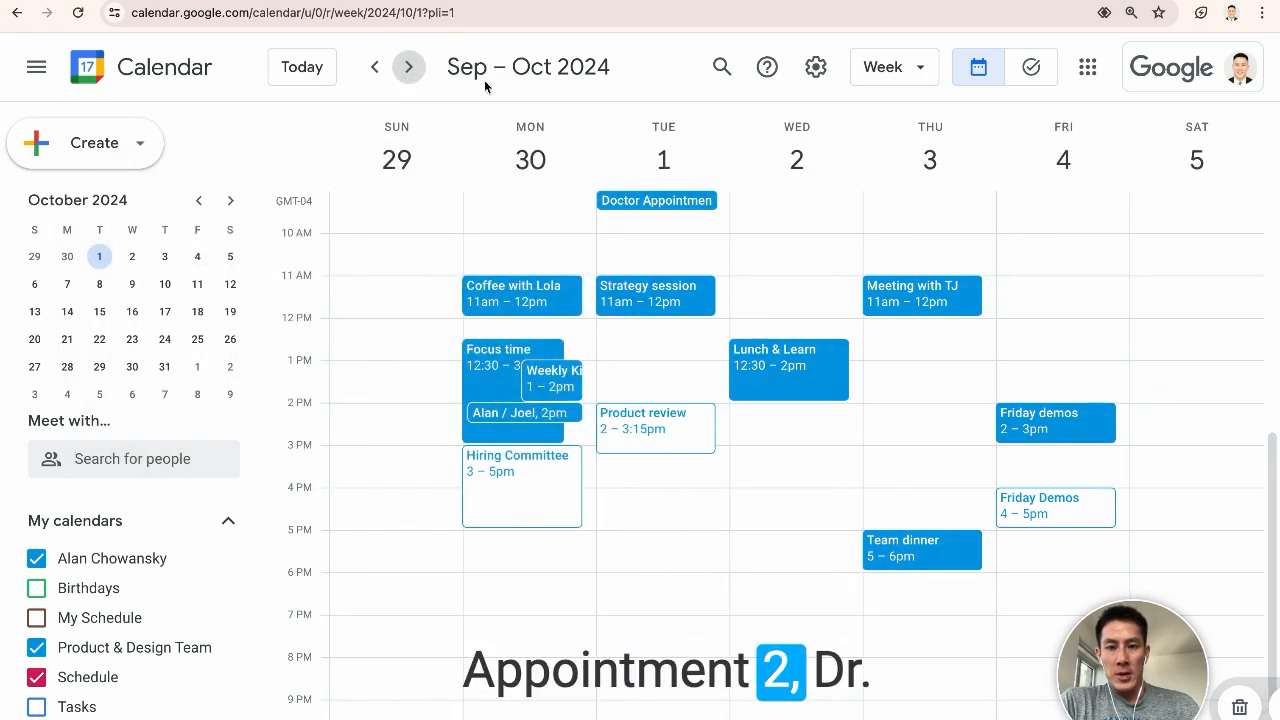
{"action": "left_click", "coordinate": [408, 67]}
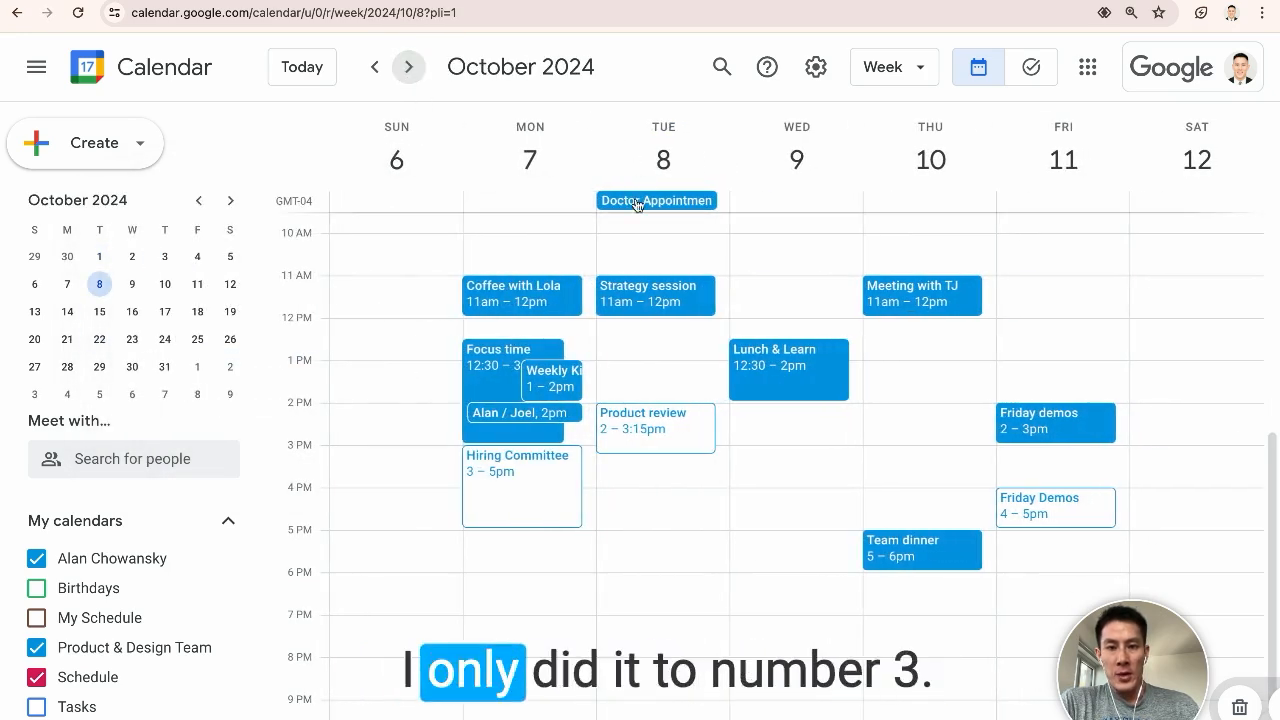
{"action": "left_click", "coordinate": [375, 67]}
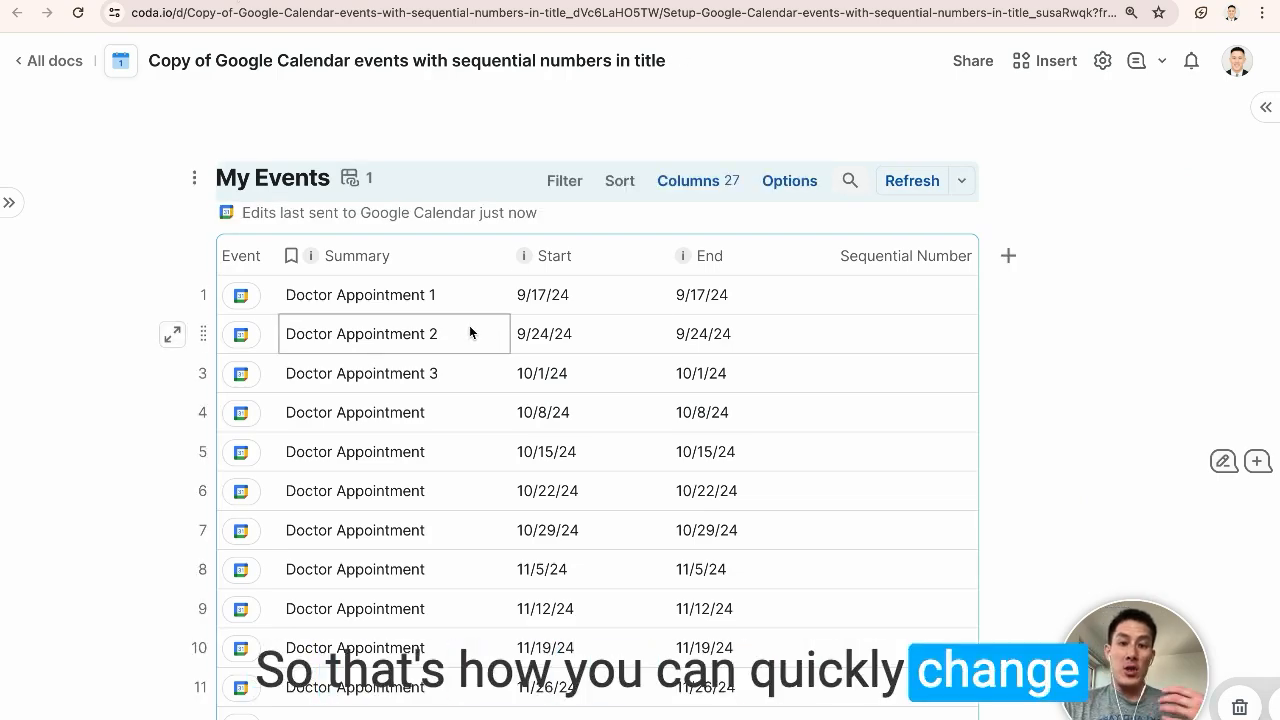
Scroll My Events while reverting the first three titles to plain 'Doctor Appointment'.
{"action": "scroll", "scroll_direction": "down", "scroll_amount": 3}
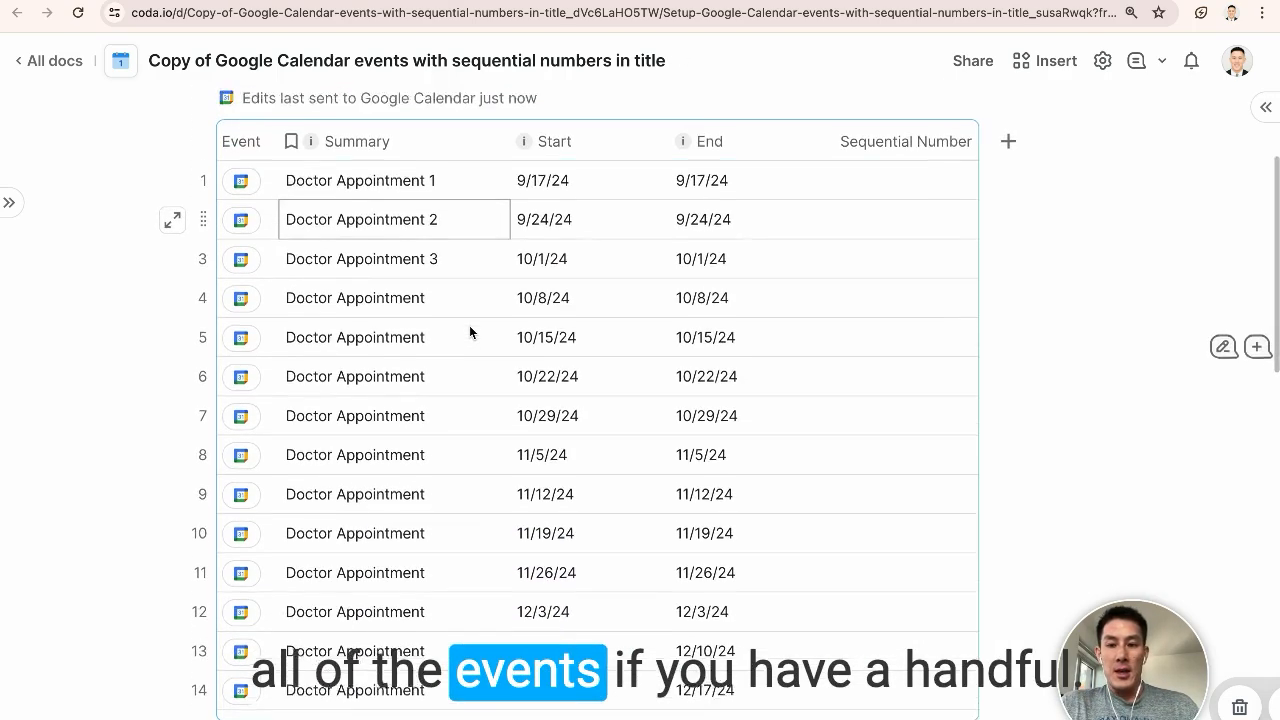
{"action": "scroll", "scroll_direction": "down", "scroll_amount": 3}
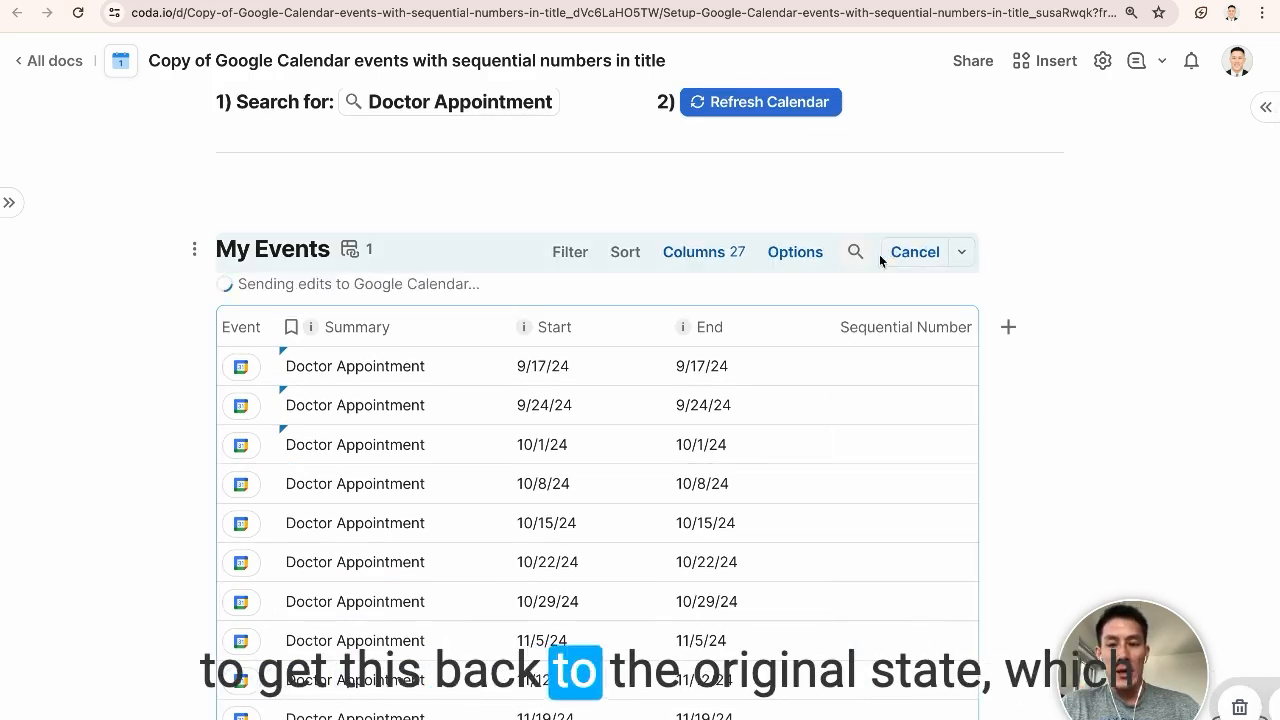
{"action": "scroll", "scroll_direction": "down", "scroll_amount": 3}
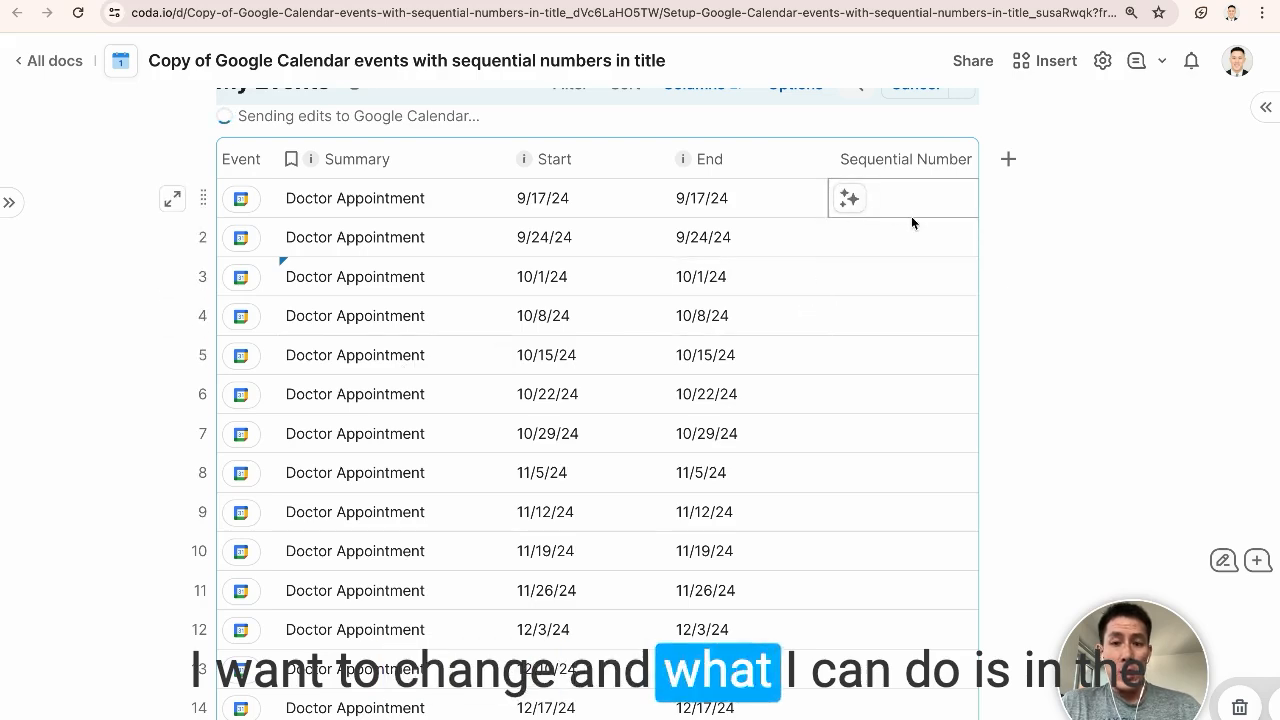
Enter 1, 2, 3 in Sequential Number, fill down to row 14, and refresh.
{"action": "left_click", "coordinate": [903, 219]}
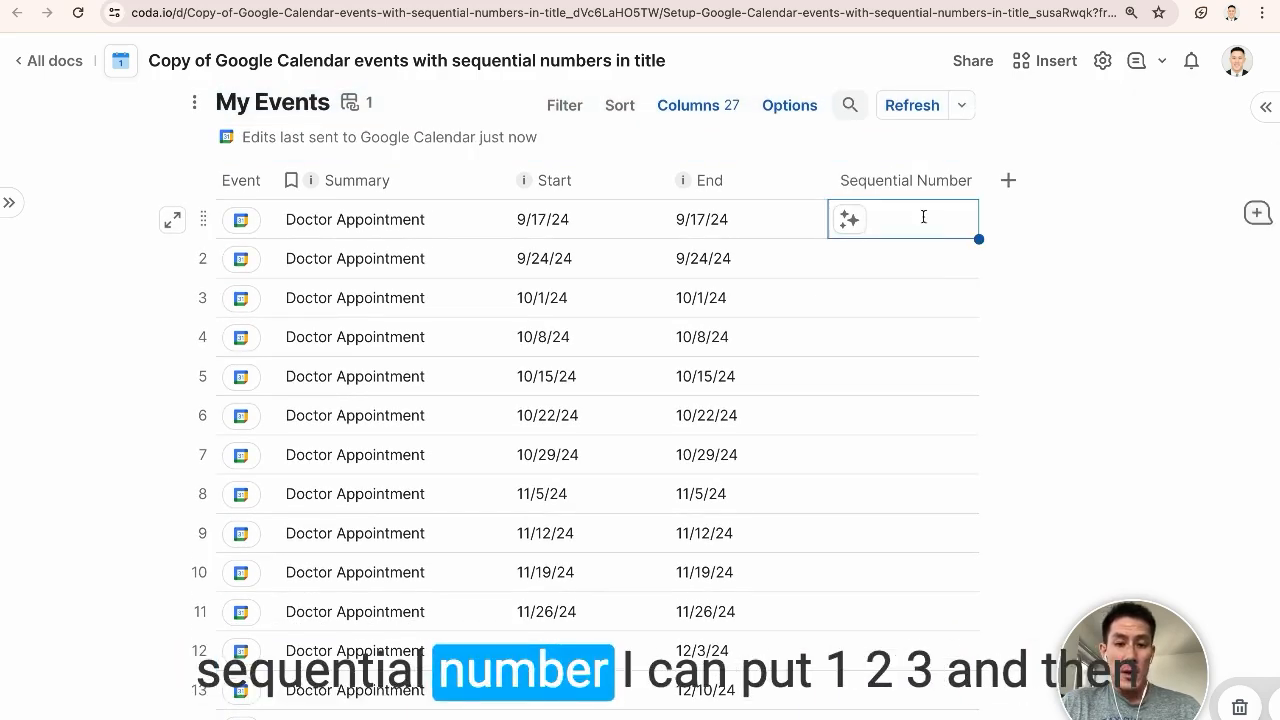
{"action": "type", "text": "3"}
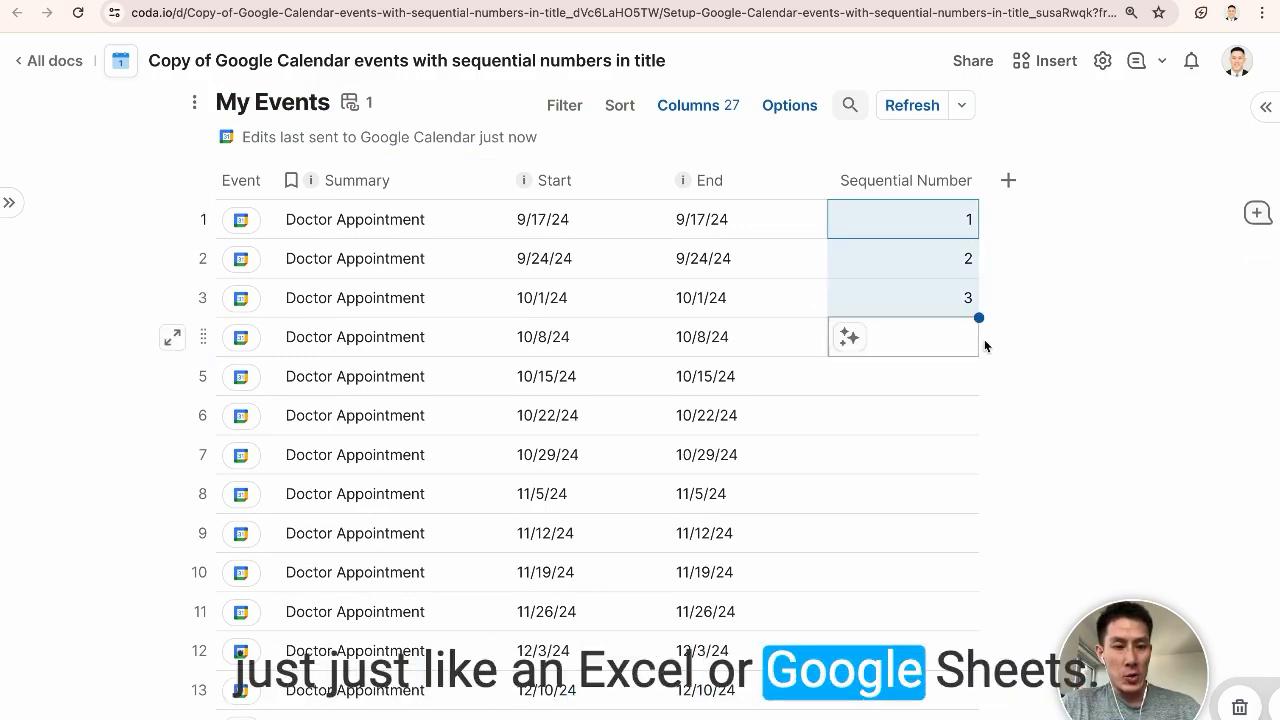
{"action": "scroll", "scroll_direction": "down", "scroll_amount": 3}
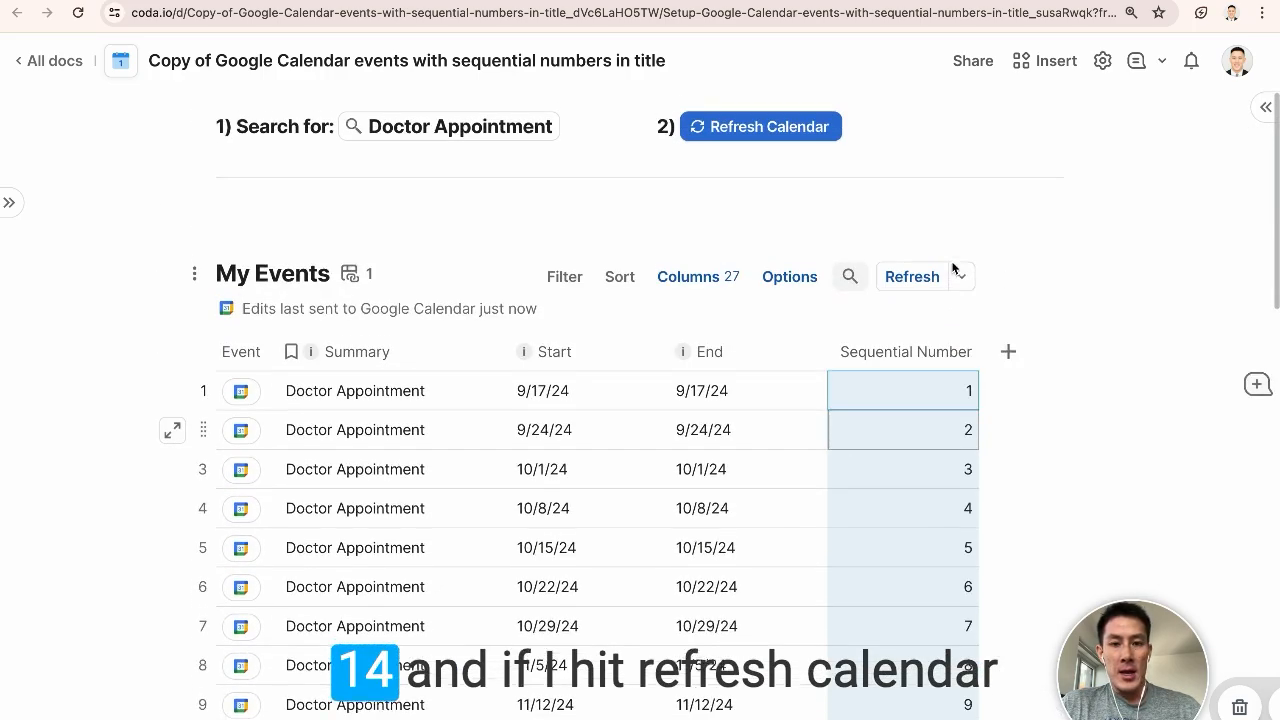
{"action": "left_click", "coordinate": [760, 126]}
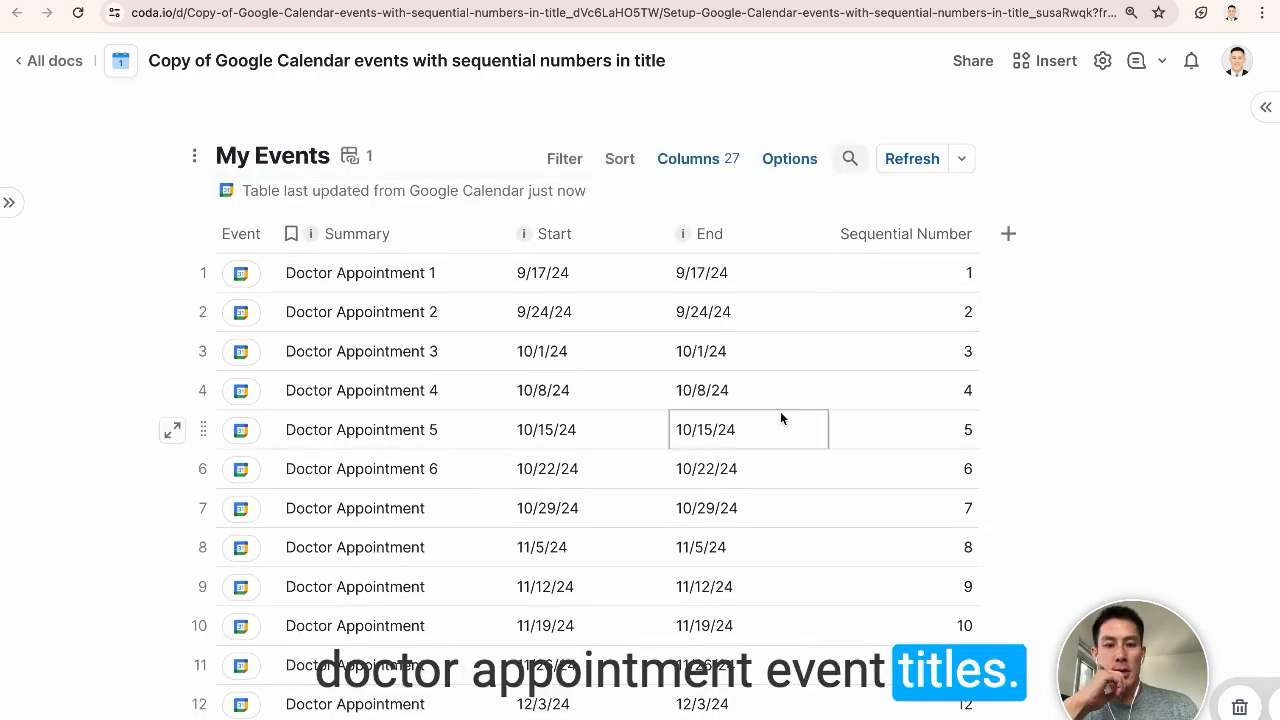
{"action": "left_click", "coordinate": [900, 311]}
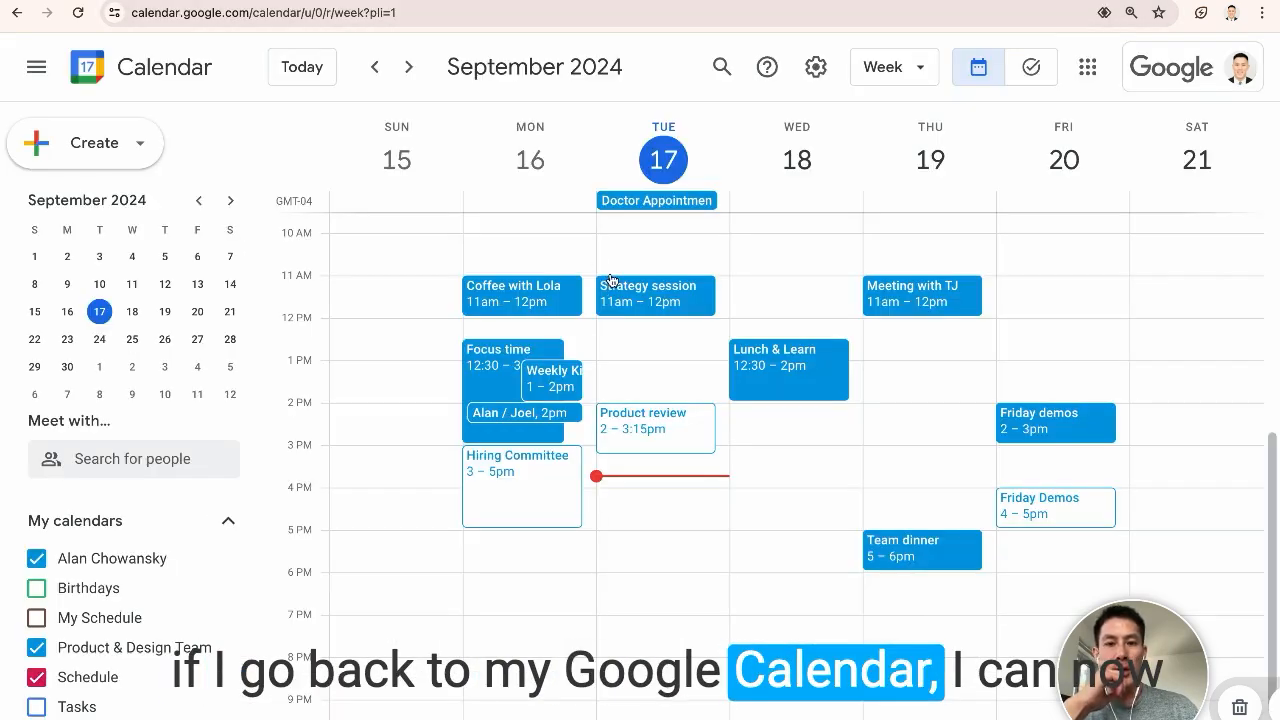
Step through weekly appointments confirming titles Doctor Appointment 2 through 5.
{"action": "left_click", "coordinate": [656, 200]}
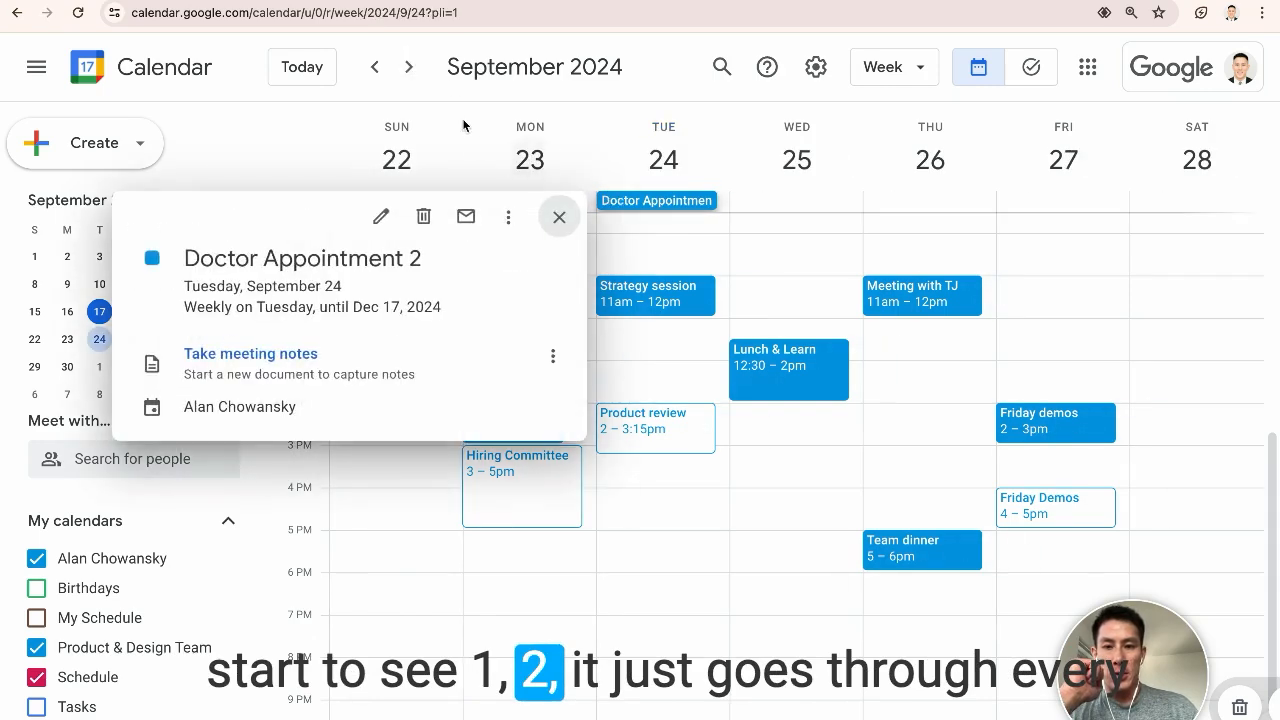
{"action": "left_click", "coordinate": [409, 67]}
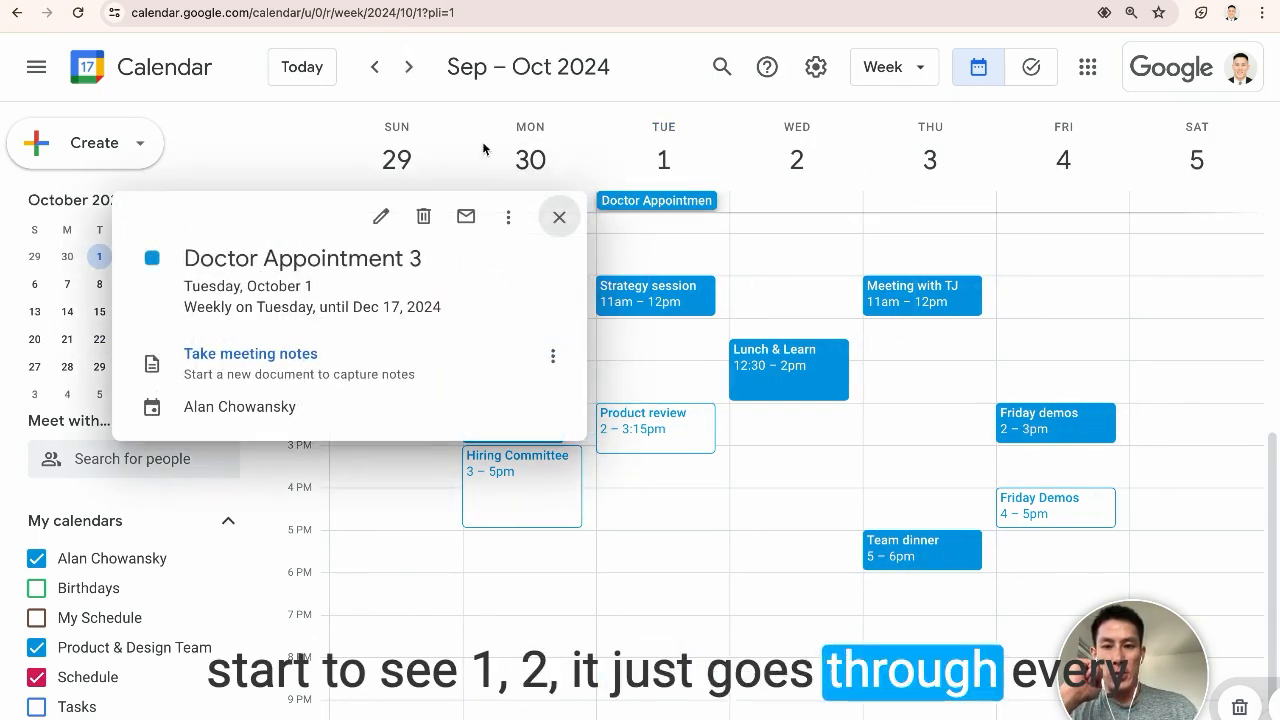
{"action": "left_click", "coordinate": [409, 67]}
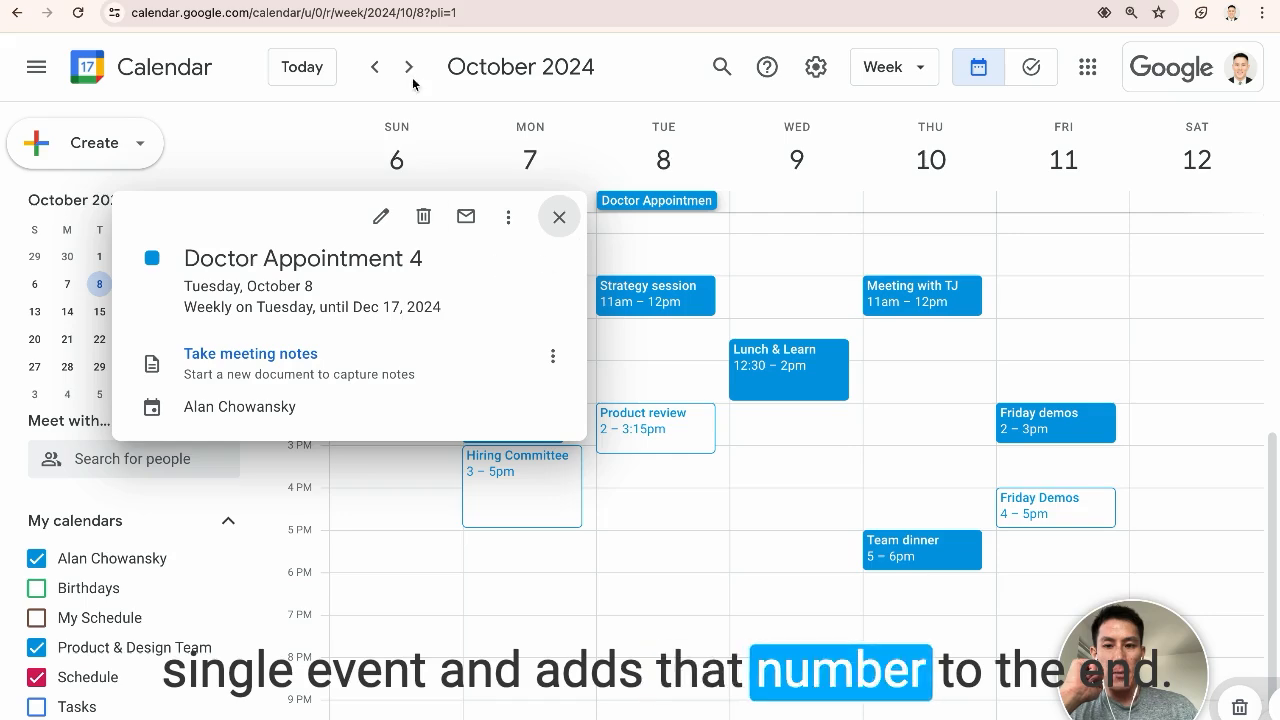
{"action": "left_click", "coordinate": [409, 67]}
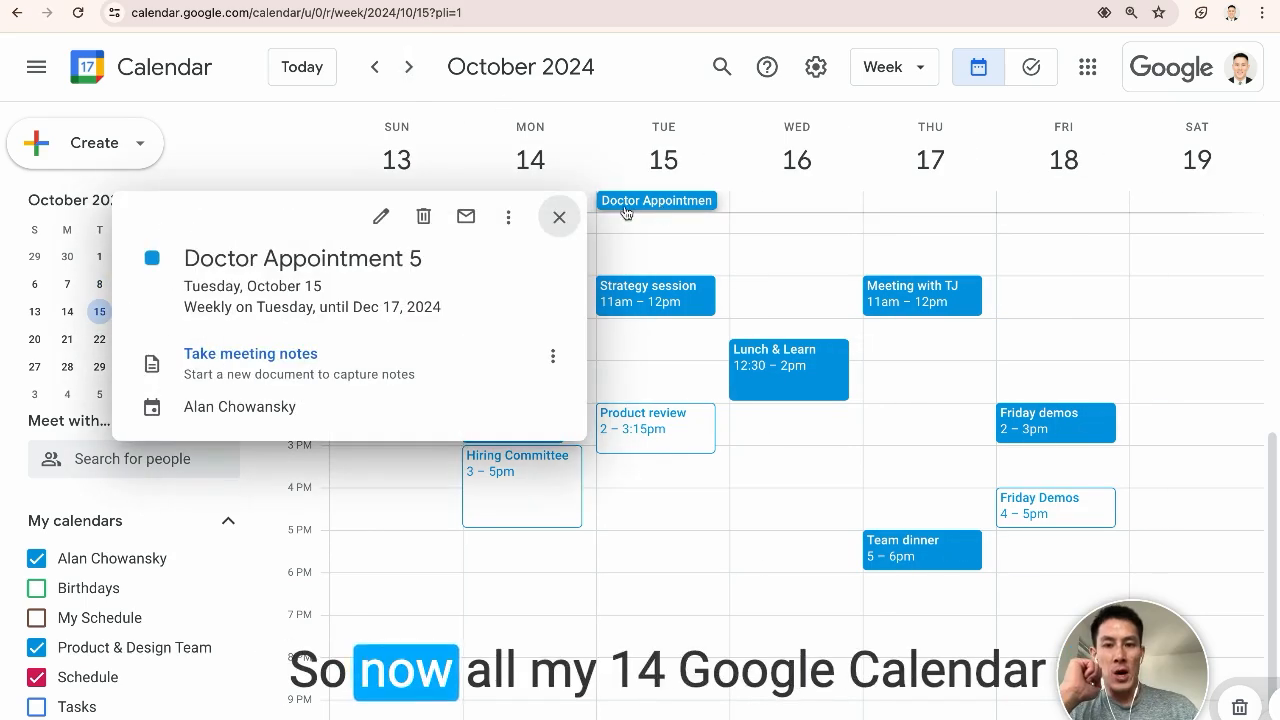